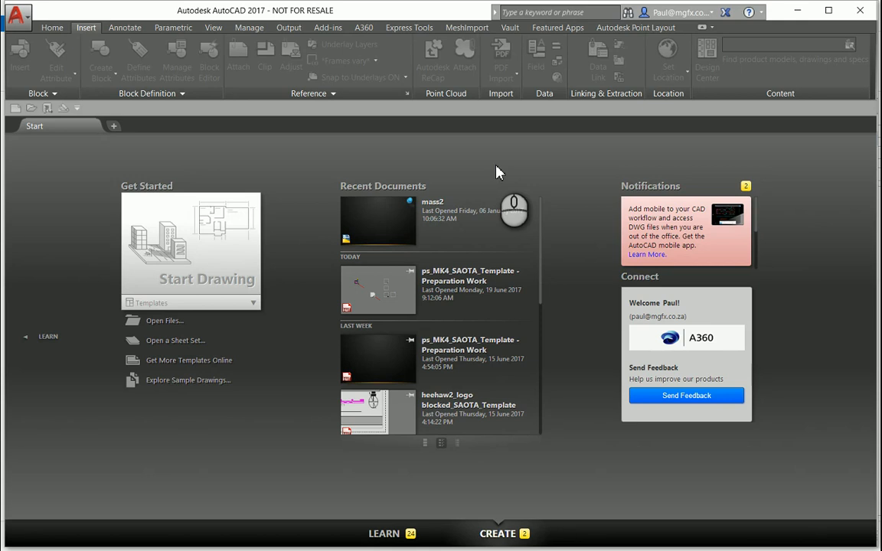
mouse_move(375, 135)
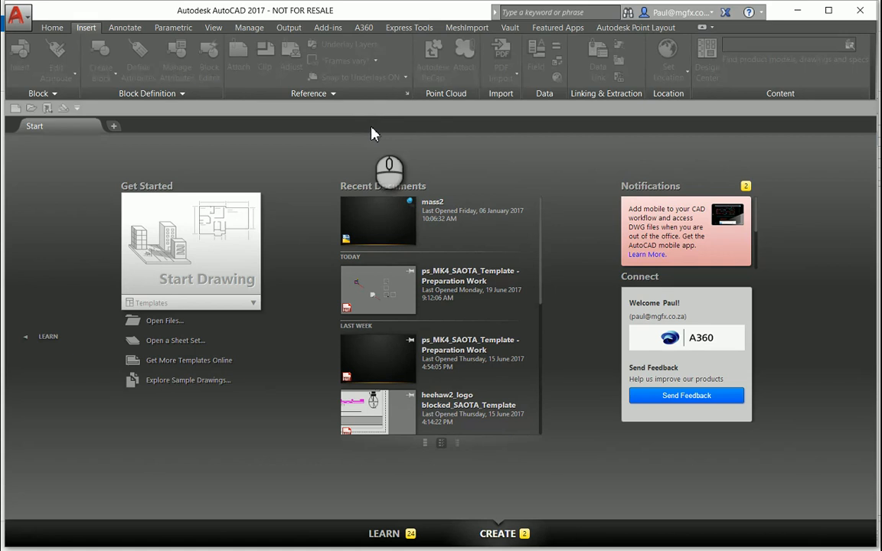
mouse_move(366, 126)
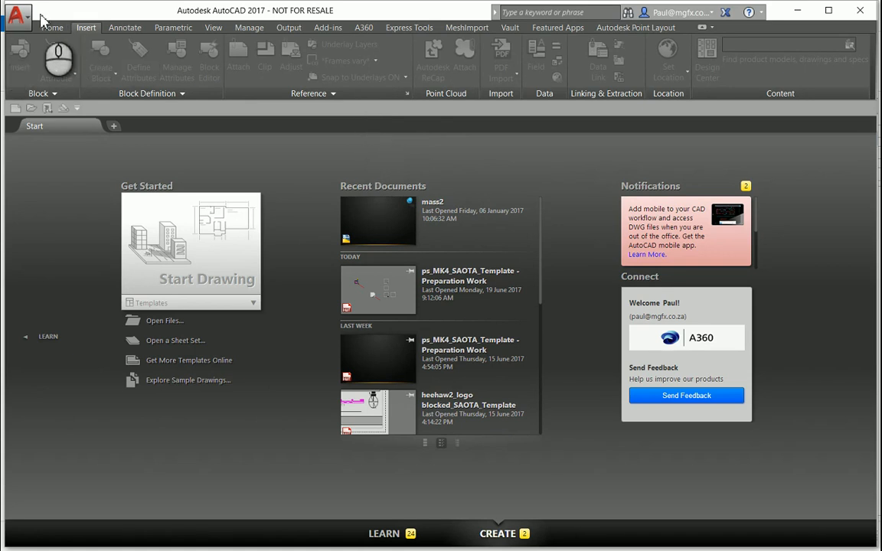
Step: Create a new drawing, Drawing1.dwg, from the acad.dwt template
click(17, 15)
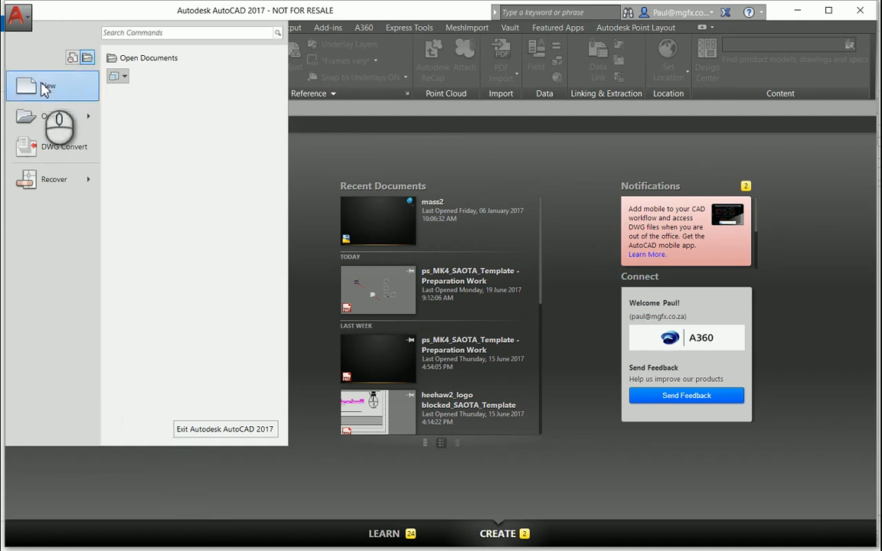
click(49, 86)
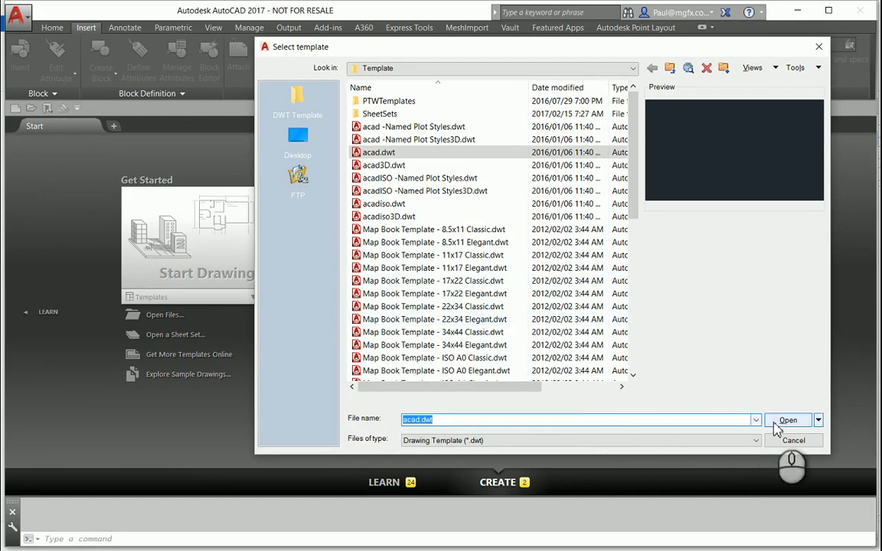
click(787, 420)
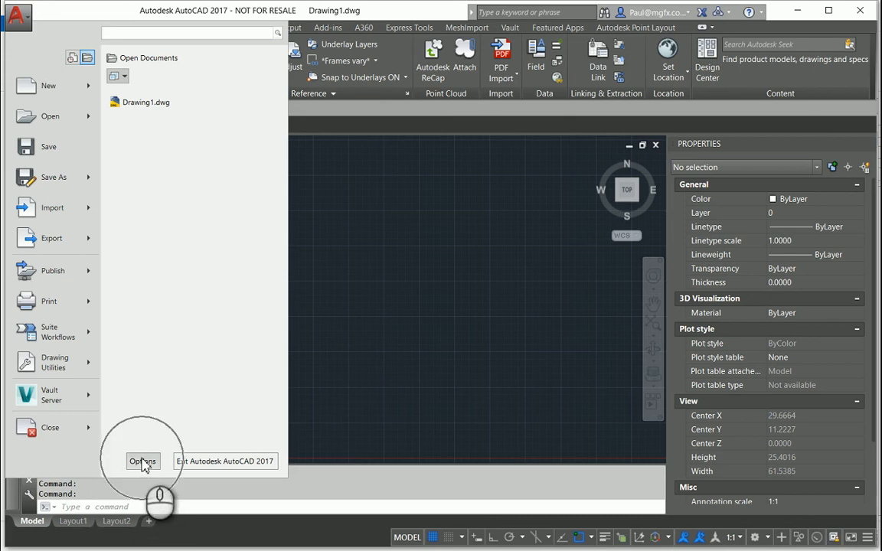
Step: Set right-click to show shortcut menus in default, edit and command modes, time-sensitive right-click off
click(142, 461)
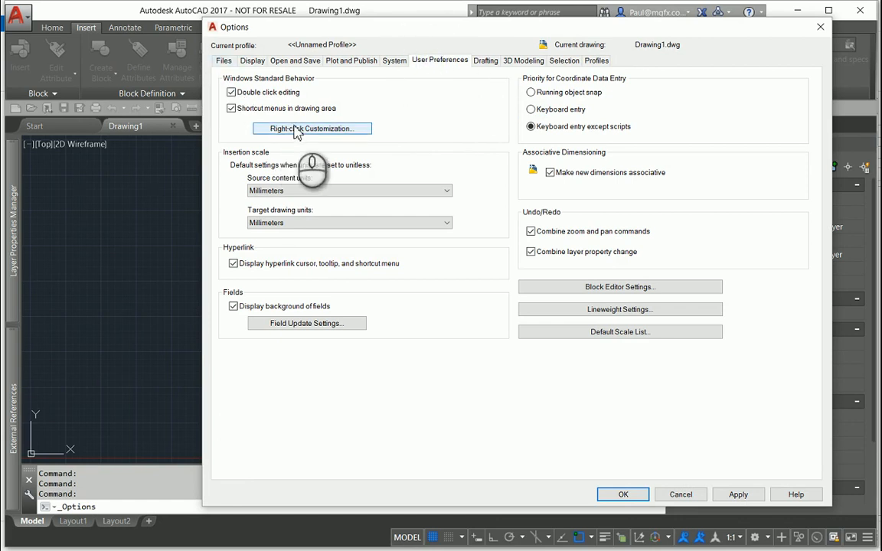
mouse_move(313, 129)
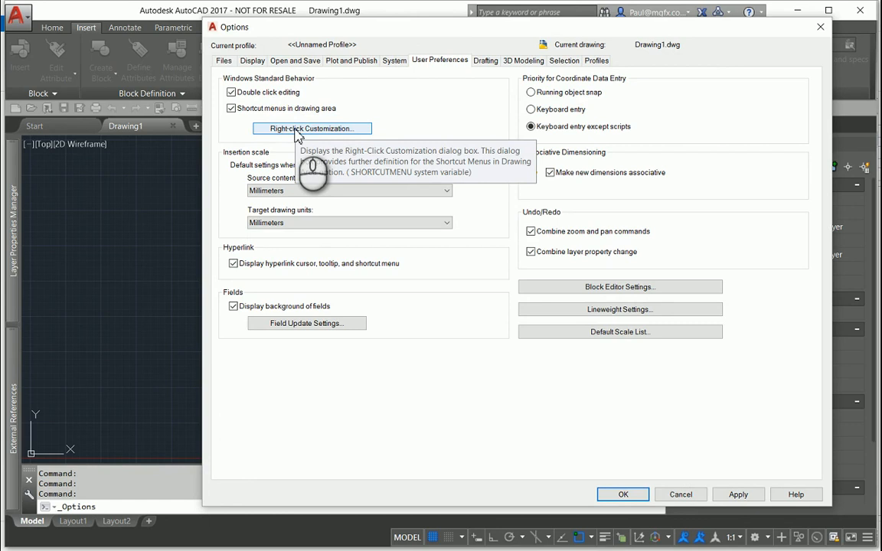
click(313, 129)
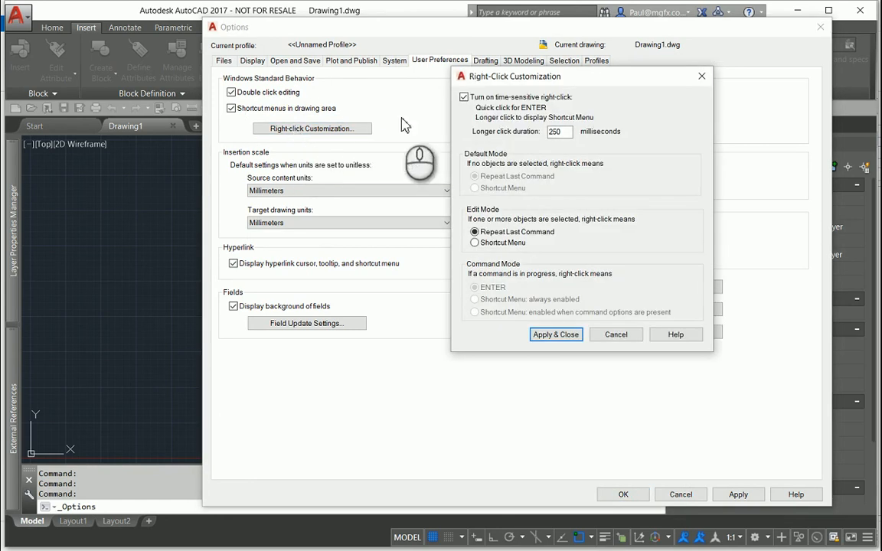
click(462, 96)
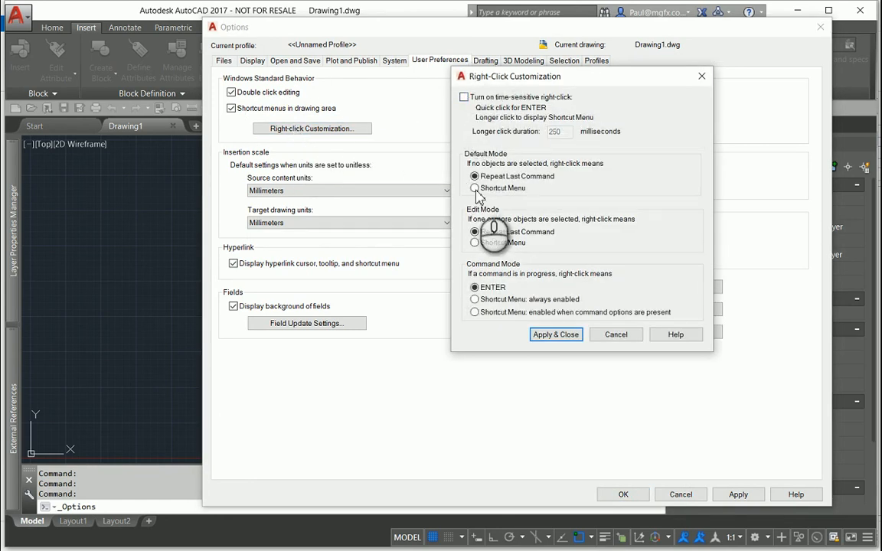
click(475, 187)
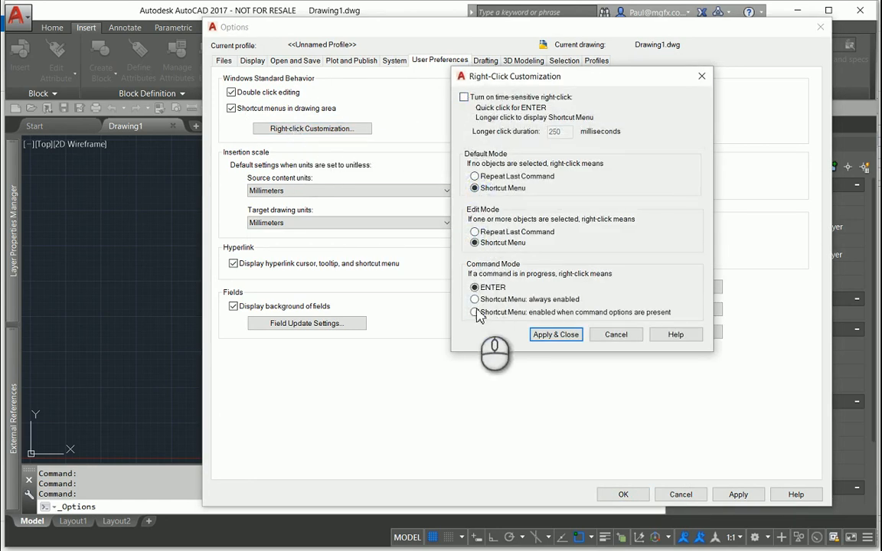
click(475, 312)
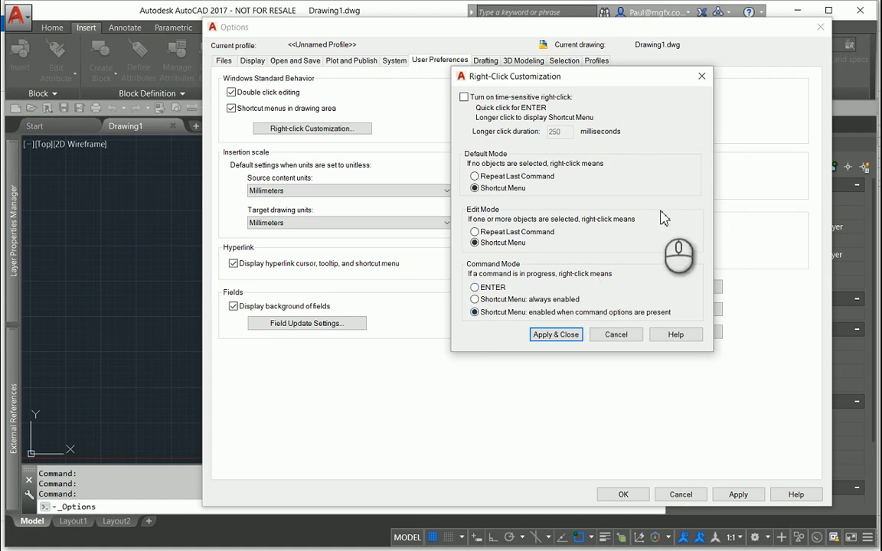
click(554, 334)
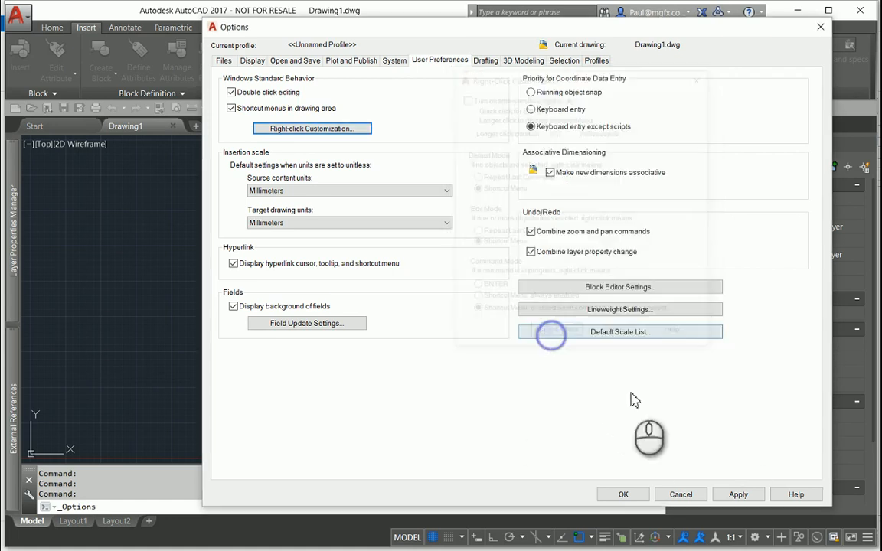
click(622, 494)
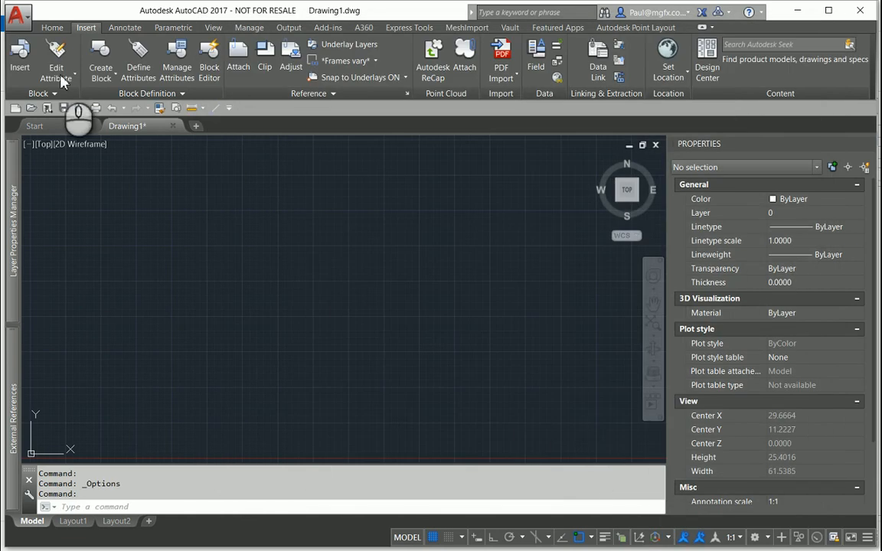
Step: Draw a first line, then repeat LINE from the shortcut menu and draw a second connected line
click(52, 28)
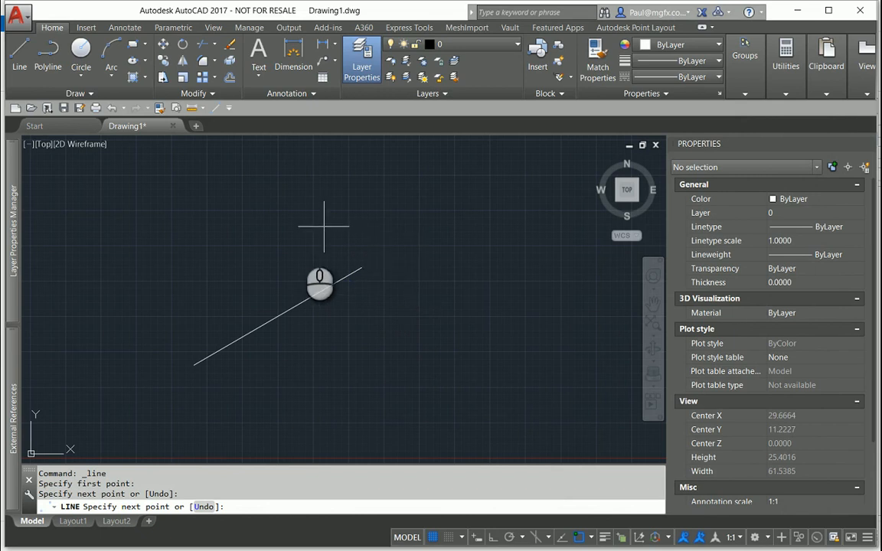
right_click(389, 263)
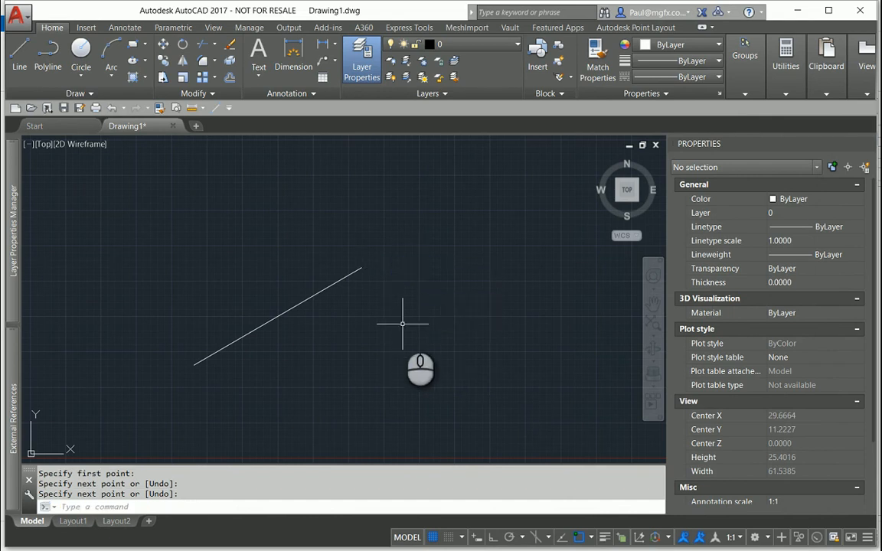
mouse_move(414, 303)
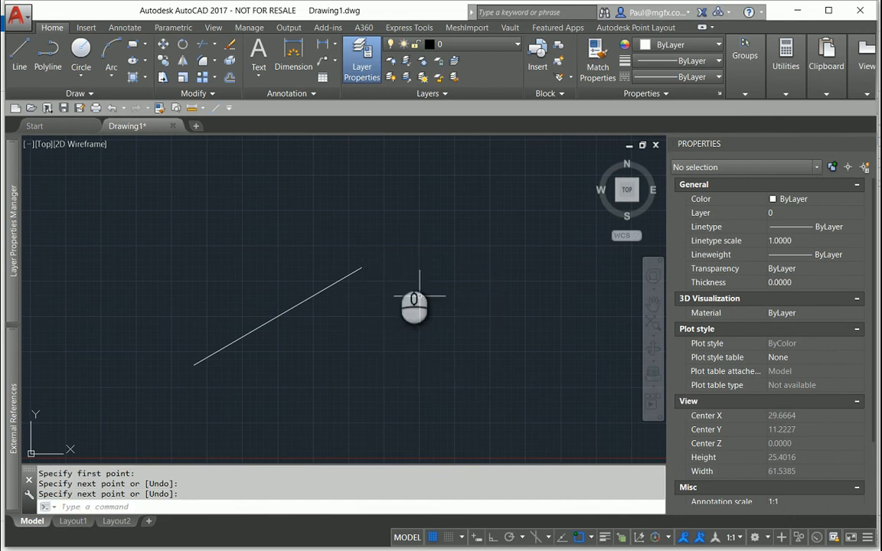
right_click(414, 305)
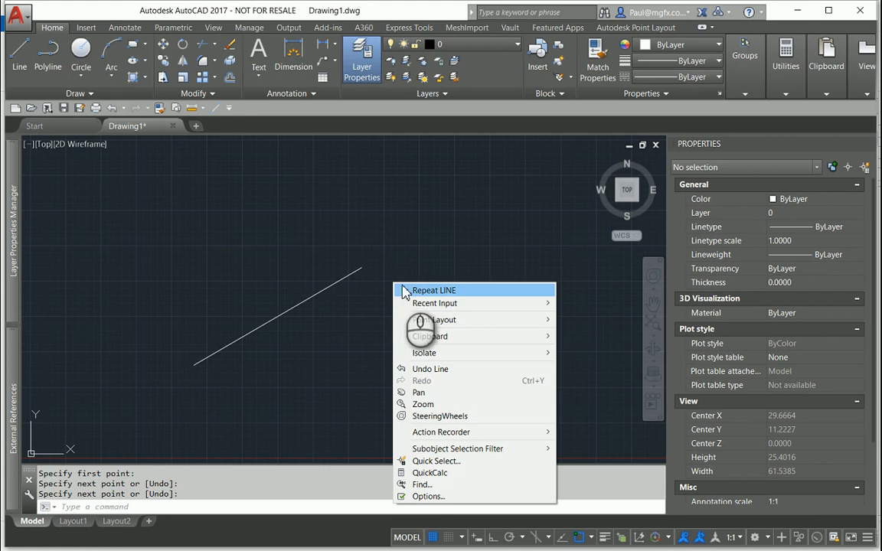
click(434, 291)
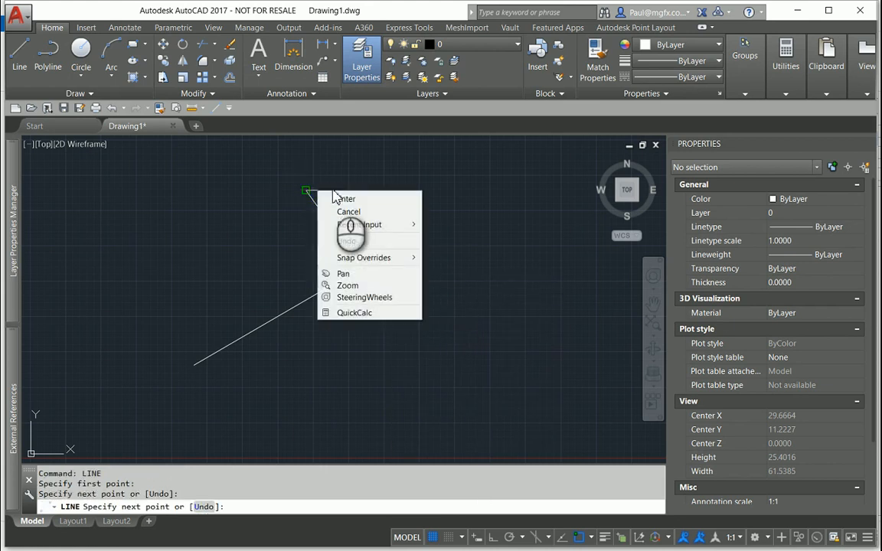
click(346, 199)
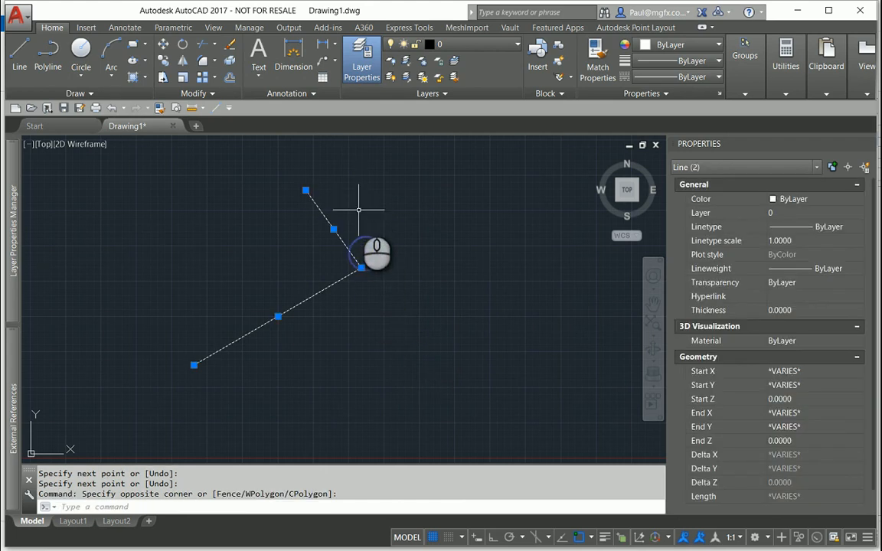
Step: Check the shortcut menus in edit and command modes, then cancel a further line in progress
right_click(375, 253)
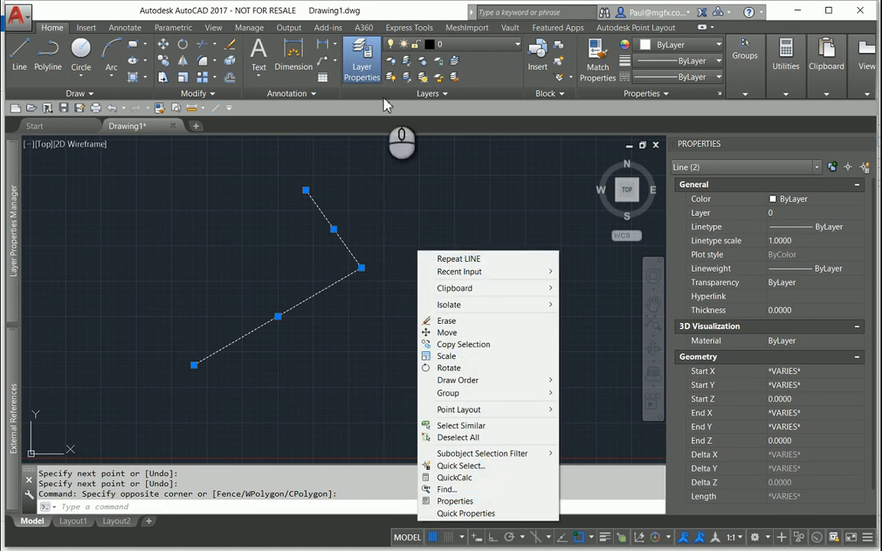
mouse_move(392, 322)
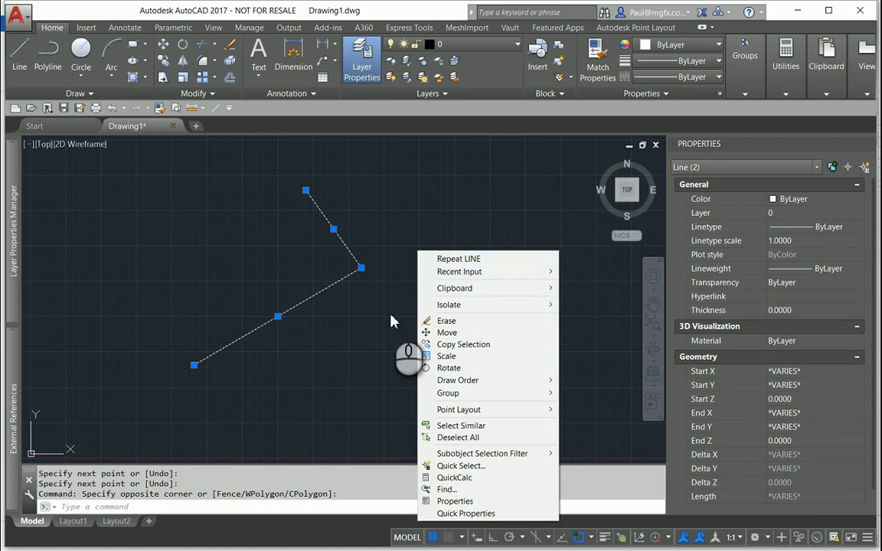
key(Escape)
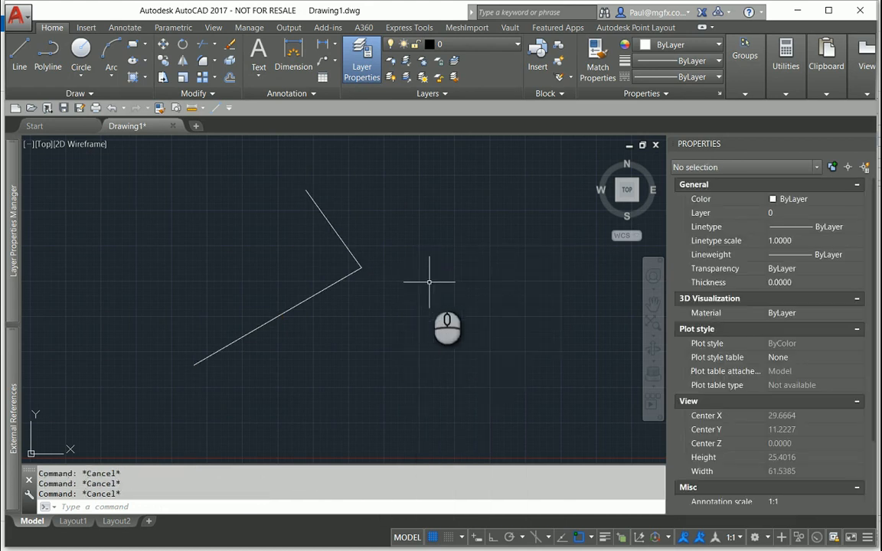
right_click(457, 233)
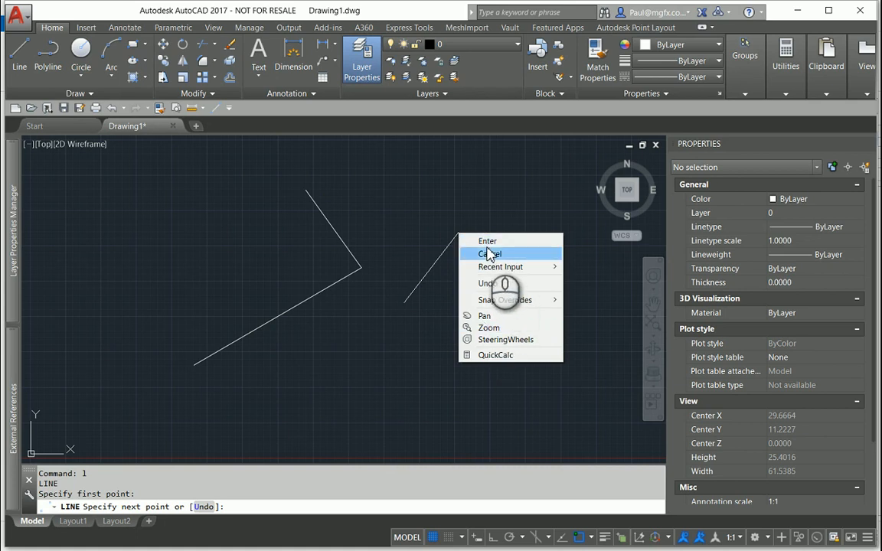
click(490, 254)
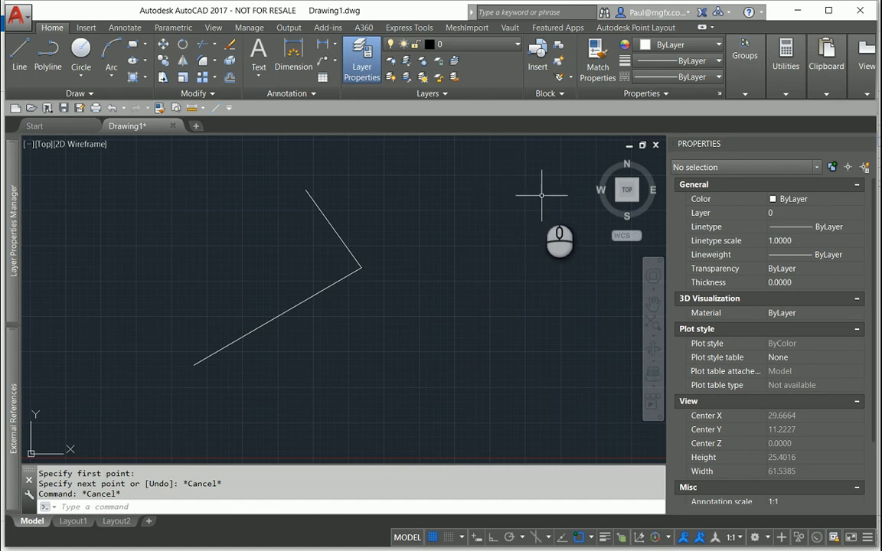
mouse_move(515, 160)
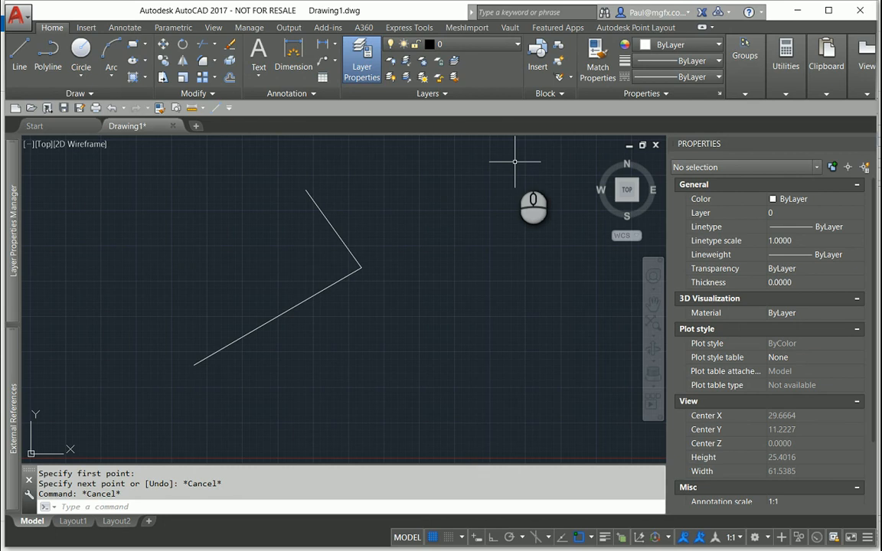
mouse_move(288, 91)
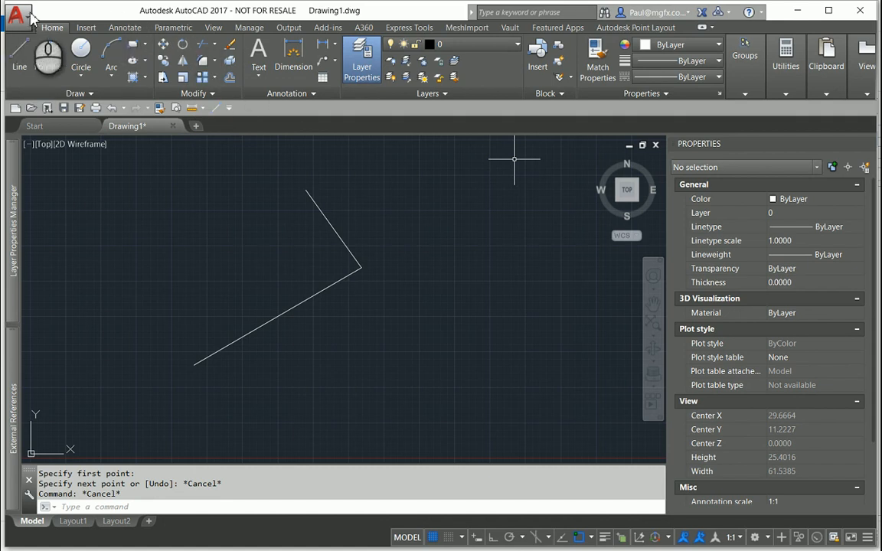
Step: Set all right-click modes to Repeat Last Command/ENTER with time-sensitive right-click on, and apply
click(17, 17)
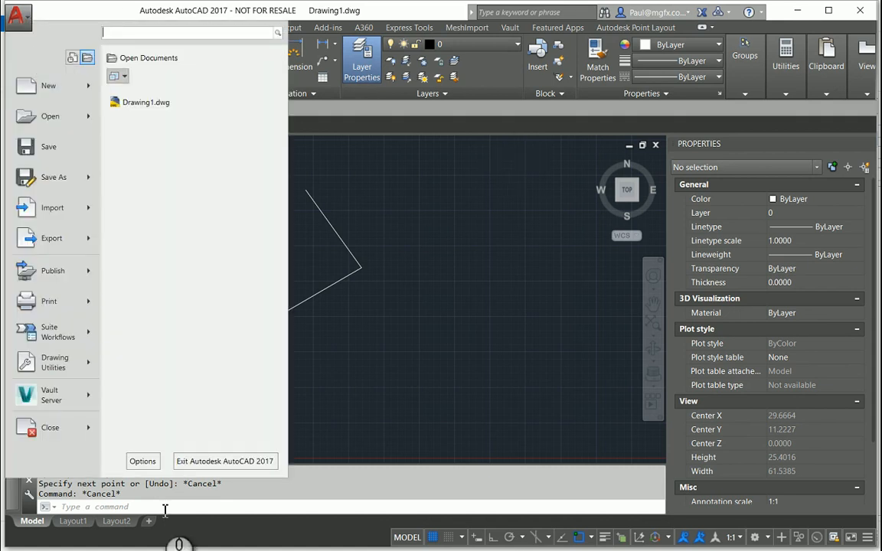
click(142, 461)
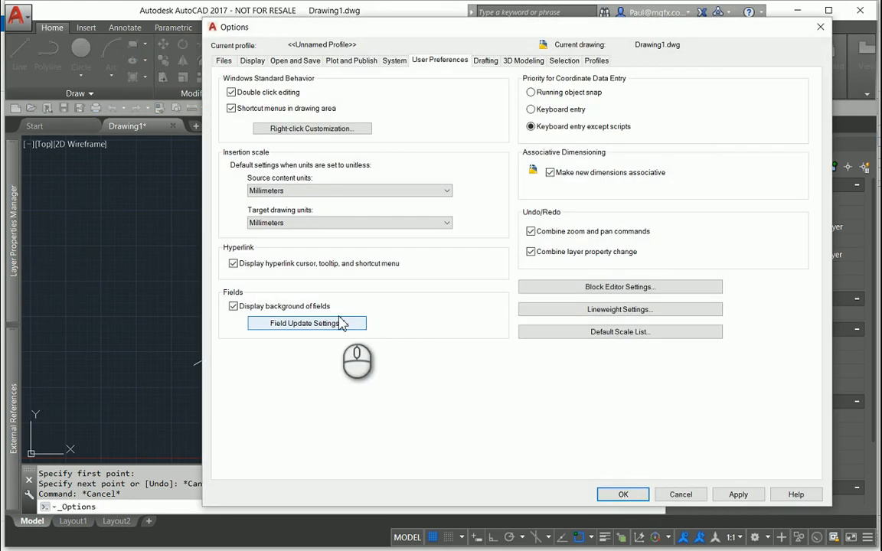
click(311, 129)
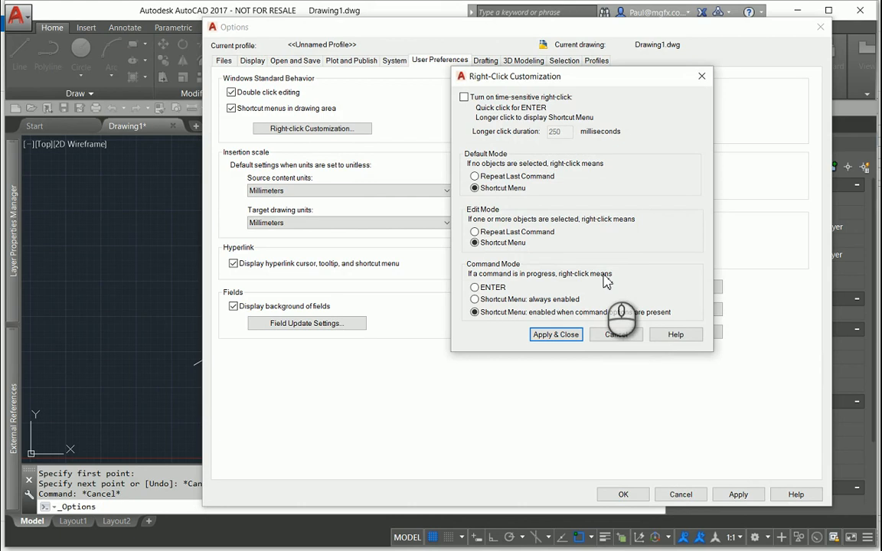
click(475, 288)
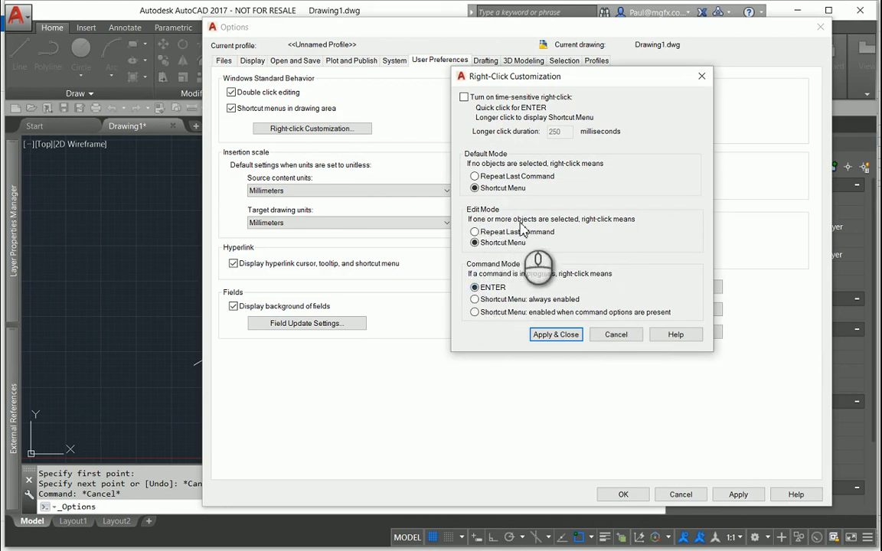
mouse_move(628, 229)
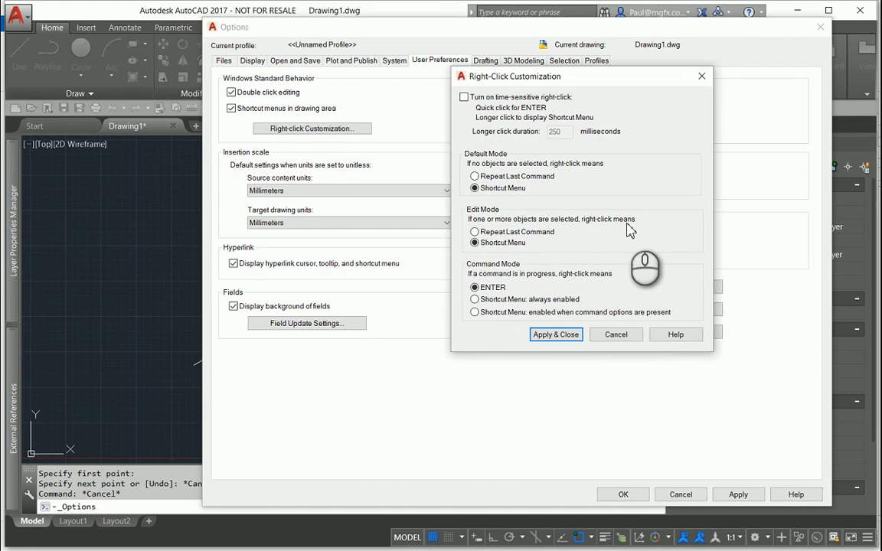
click(475, 233)
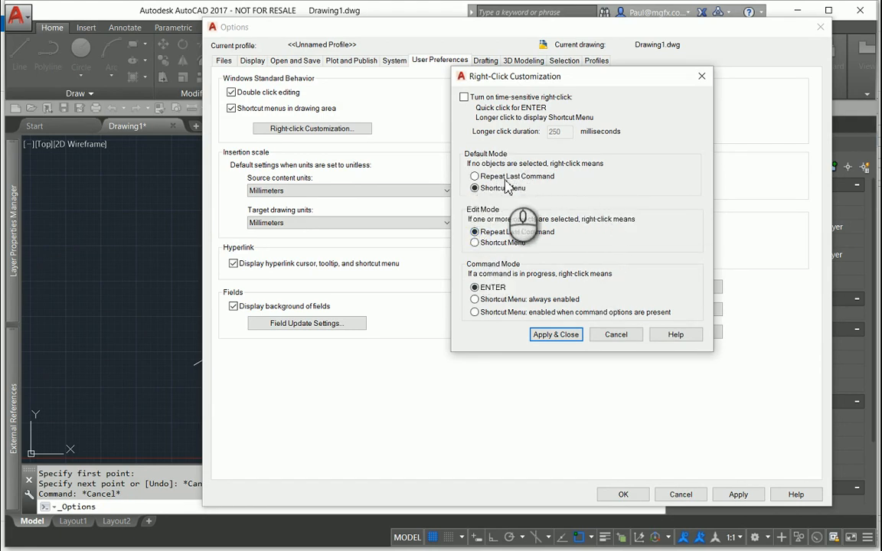
click(475, 176)
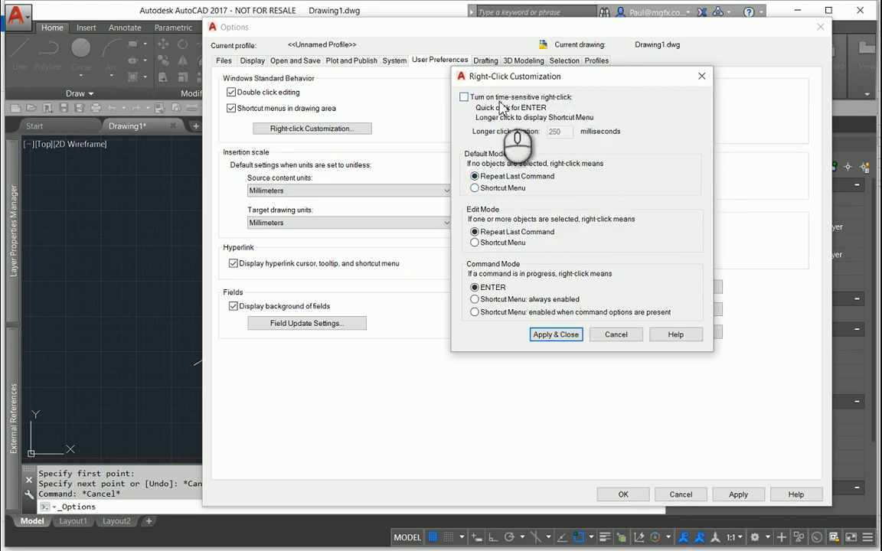
click(464, 97)
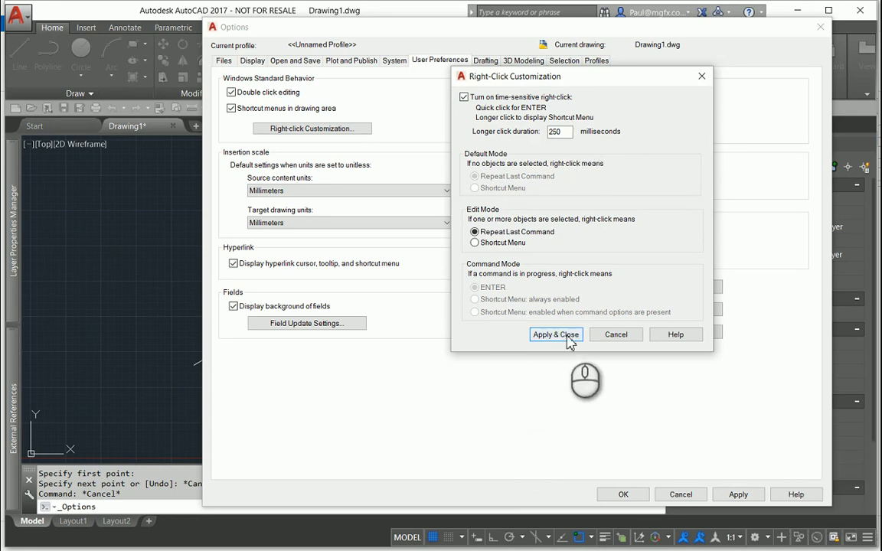
click(554, 334)
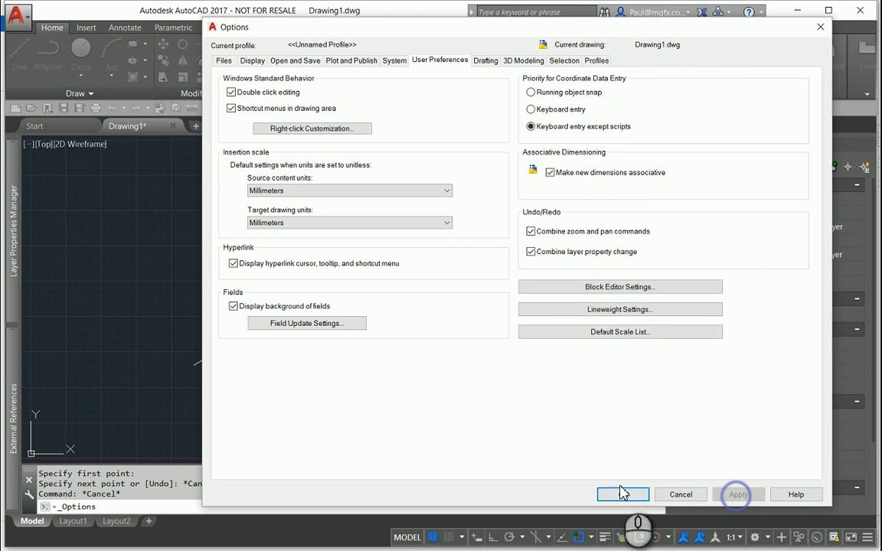
Step: Close Options and draw zigzag and crossing lines, finishing with Enter from the shortcut menu
click(622, 493)
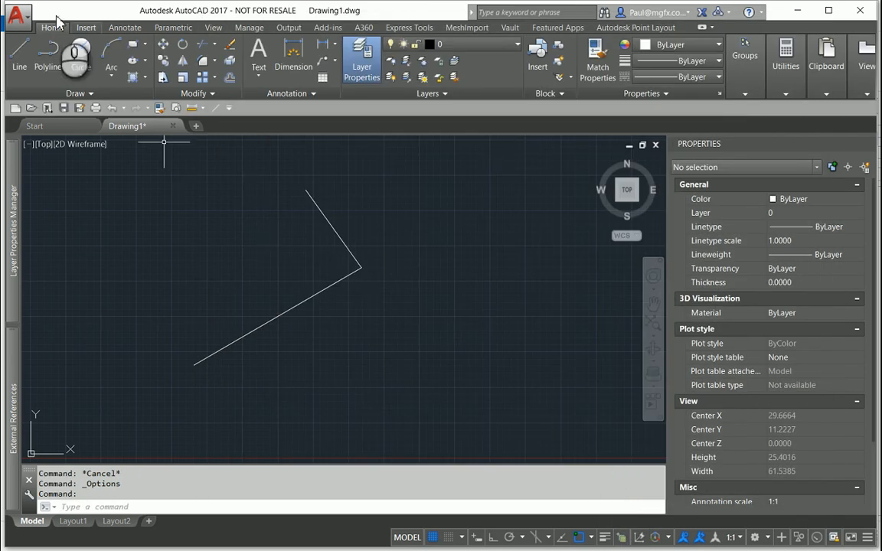
click(18, 67)
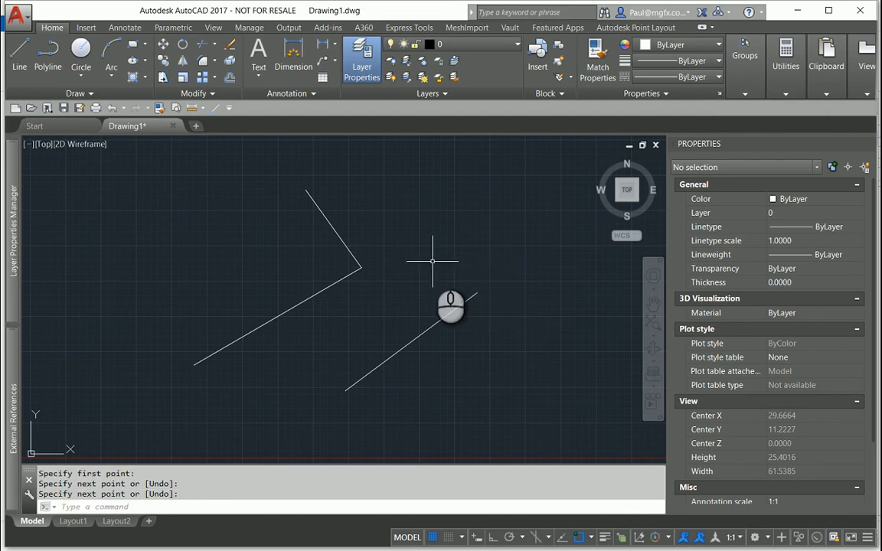
mouse_move(446, 264)
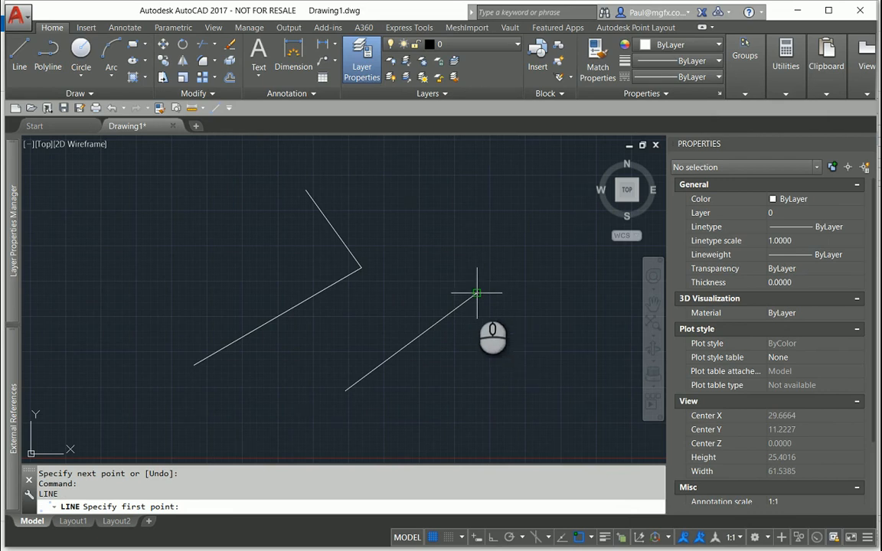
click(476, 294)
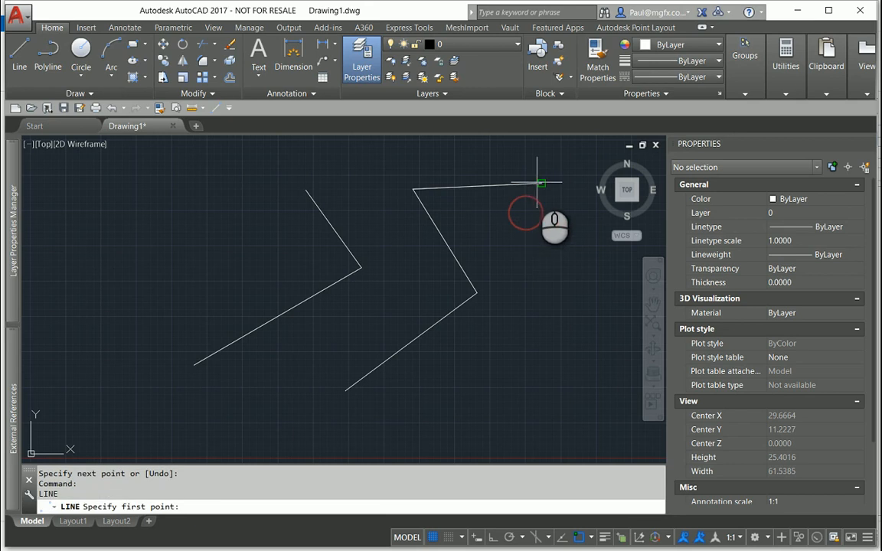
click(539, 184)
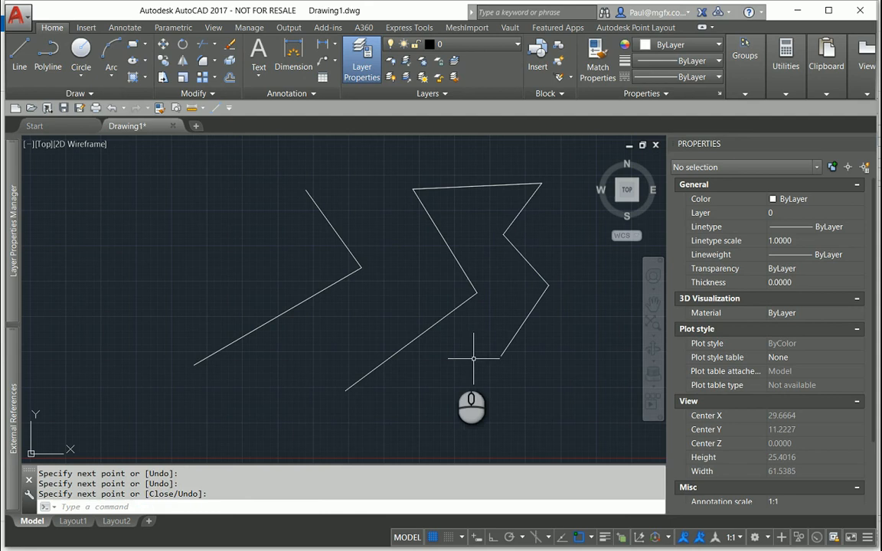
mouse_move(447, 362)
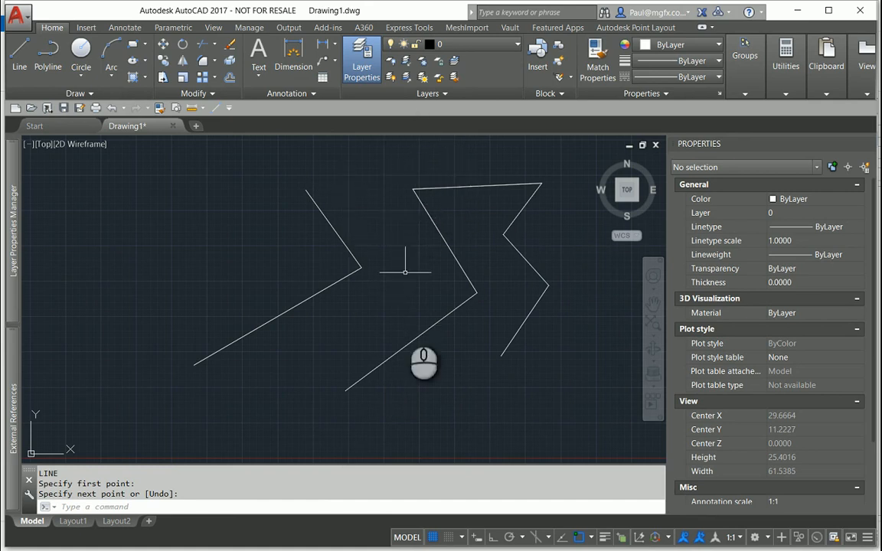
mouse_move(414, 337)
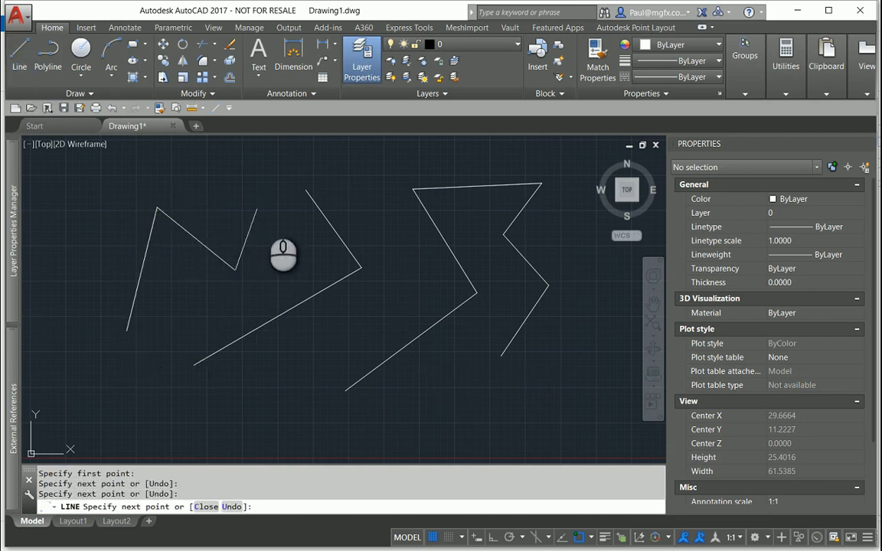
right_click(284, 258)
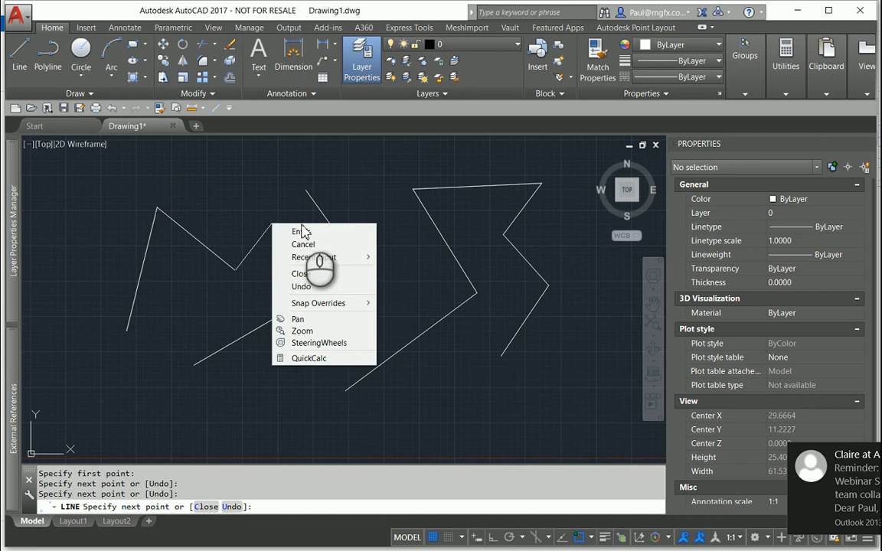
mouse_move(306, 231)
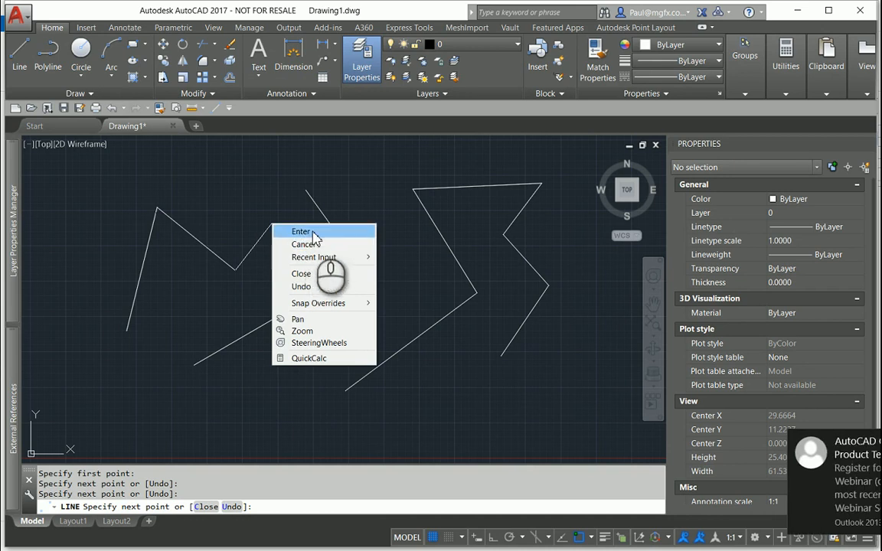
click(300, 231)
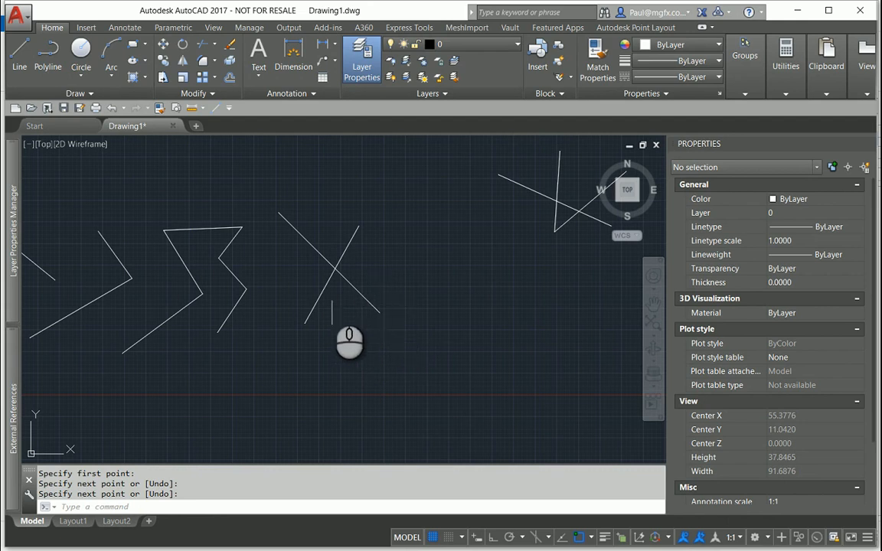
Step: Trim the crossing lines against a chosen cutting edge with TR, then start trimming again
text(TR)
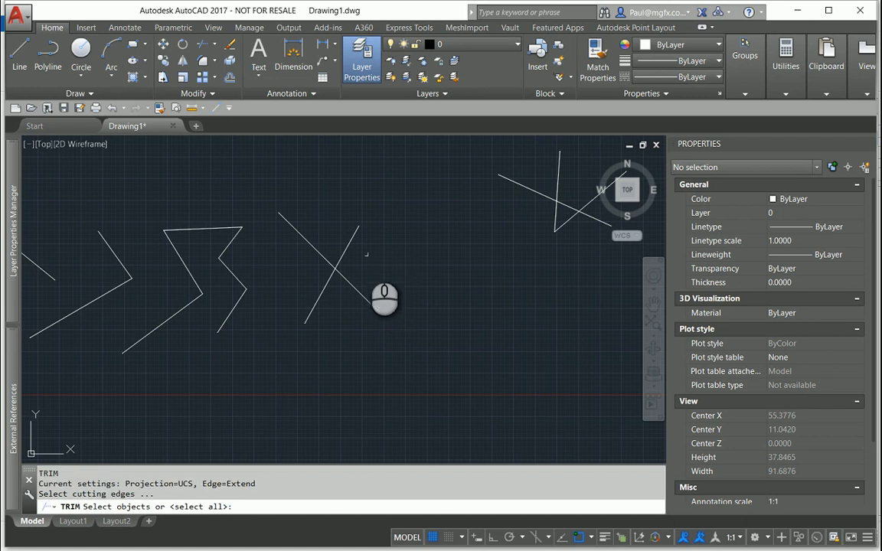
mouse_move(366, 297)
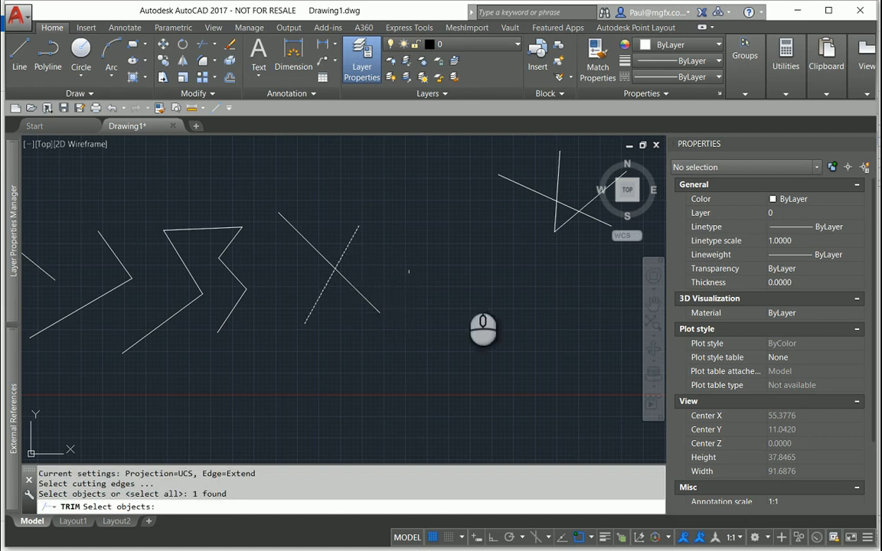
click(354, 290)
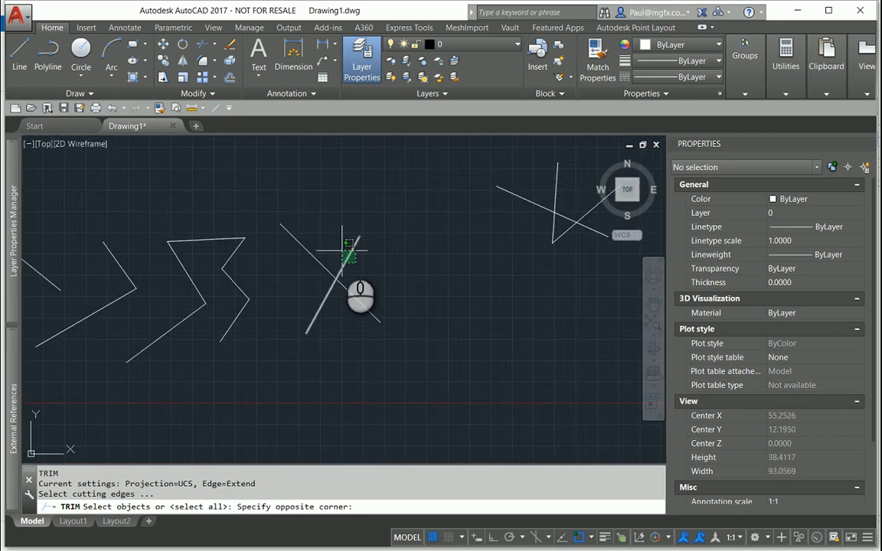
click(341, 252)
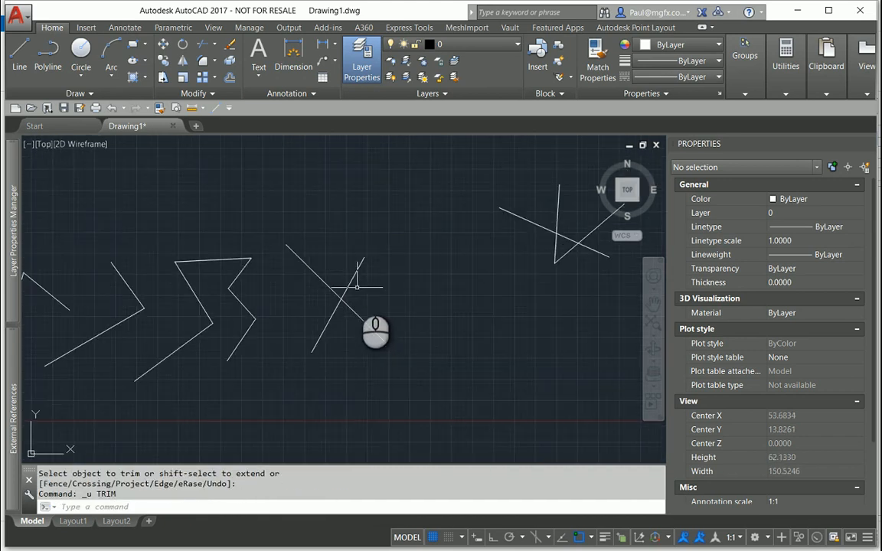
text(tr)
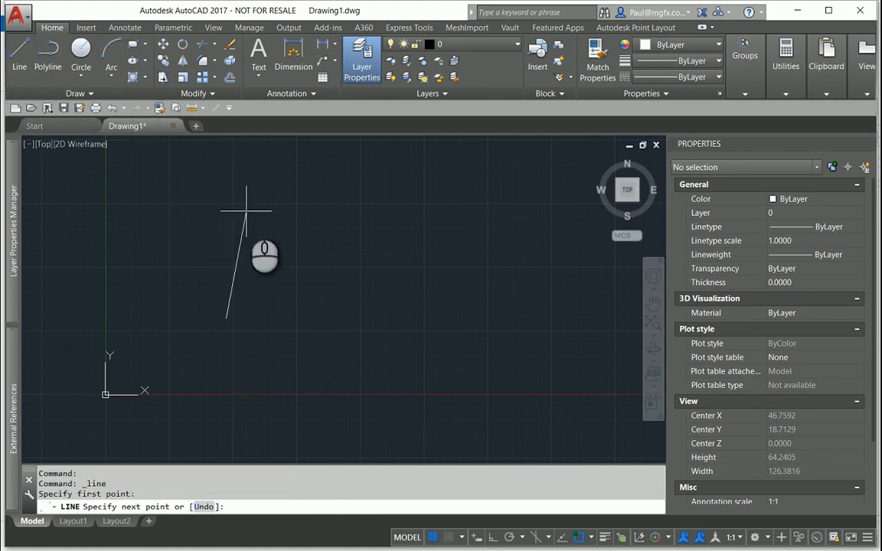
mouse_move(242, 186)
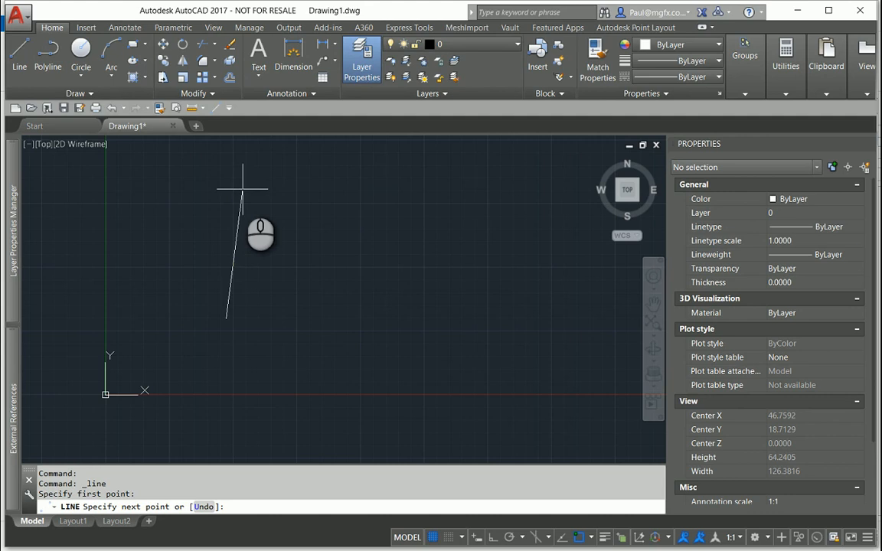
Step: Start a lower line whose point takes only the X coordinate of the top line's right endpoint
click(359, 196)
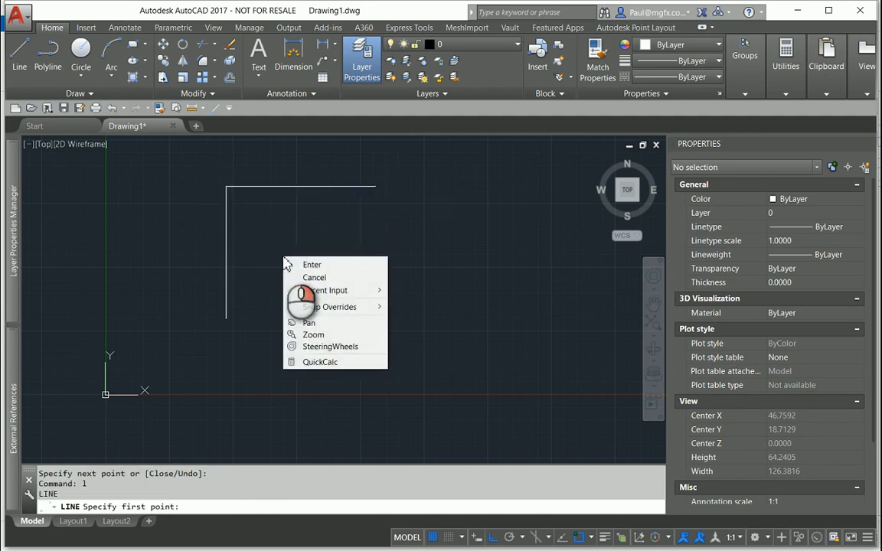
mouse_move(300, 255)
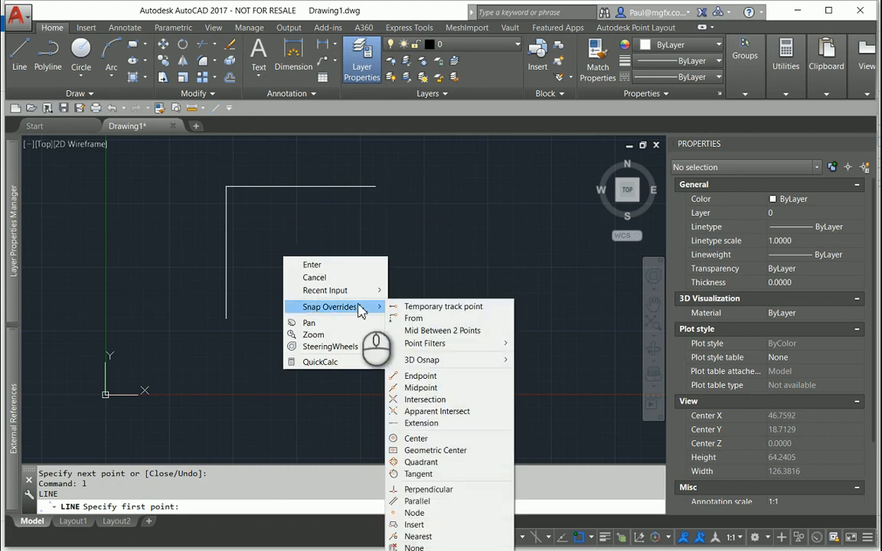
mouse_move(395, 251)
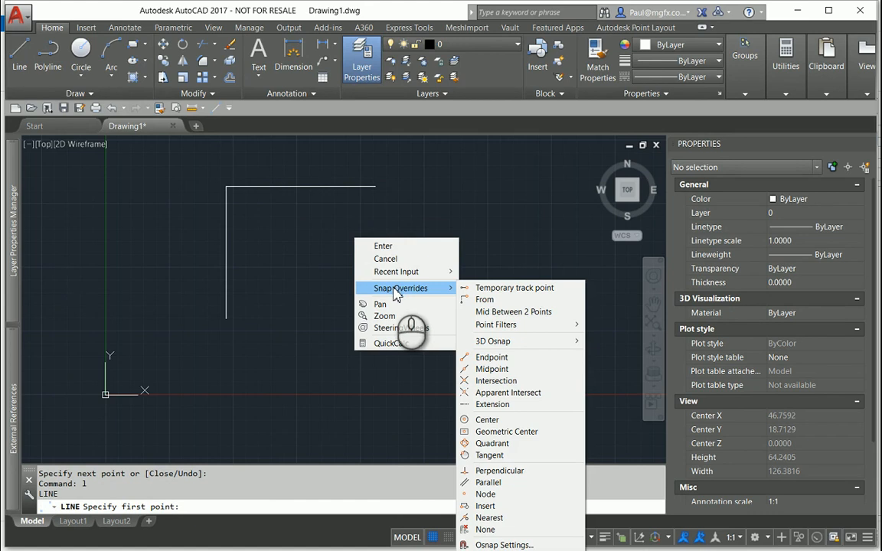
mouse_move(484, 299)
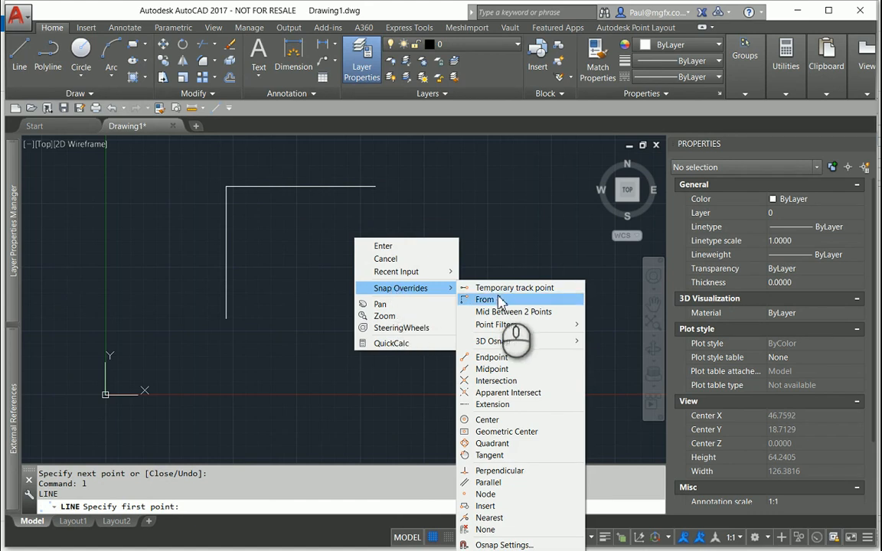
mouse_move(509, 298)
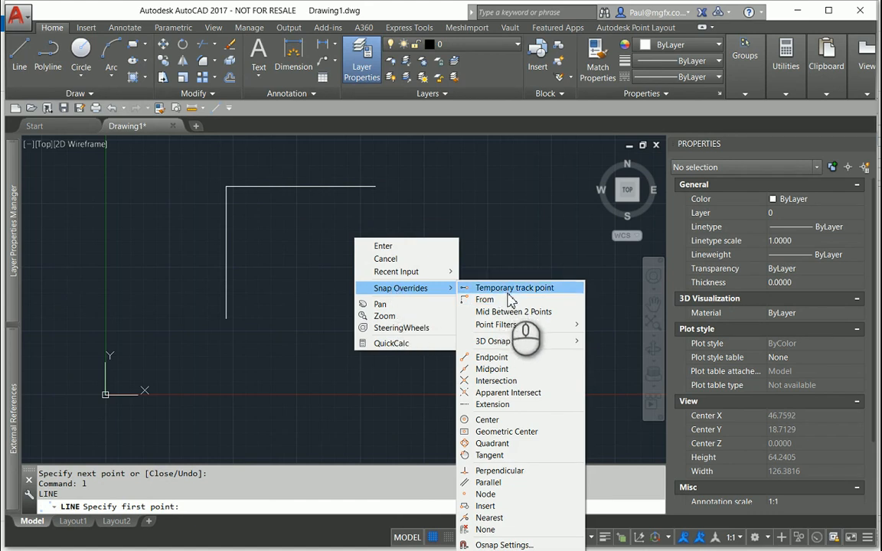
mouse_move(484, 298)
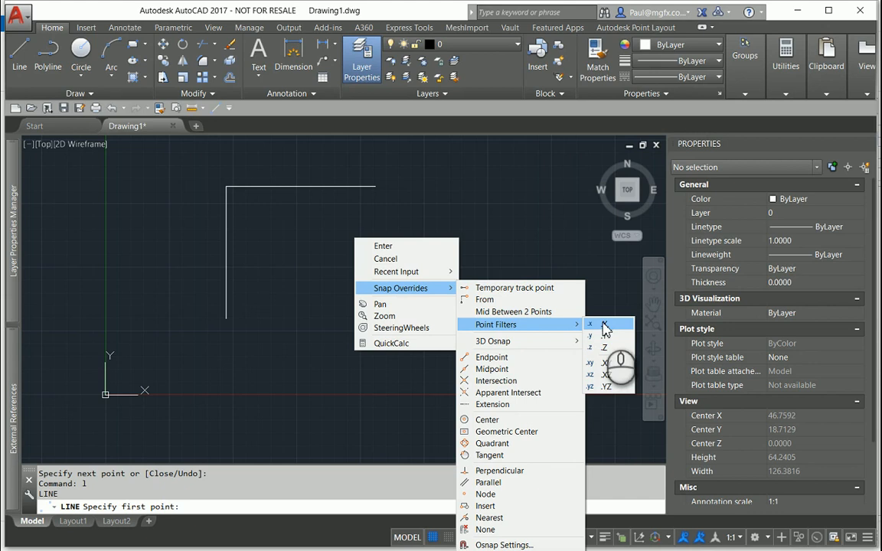
mouse_move(619, 331)
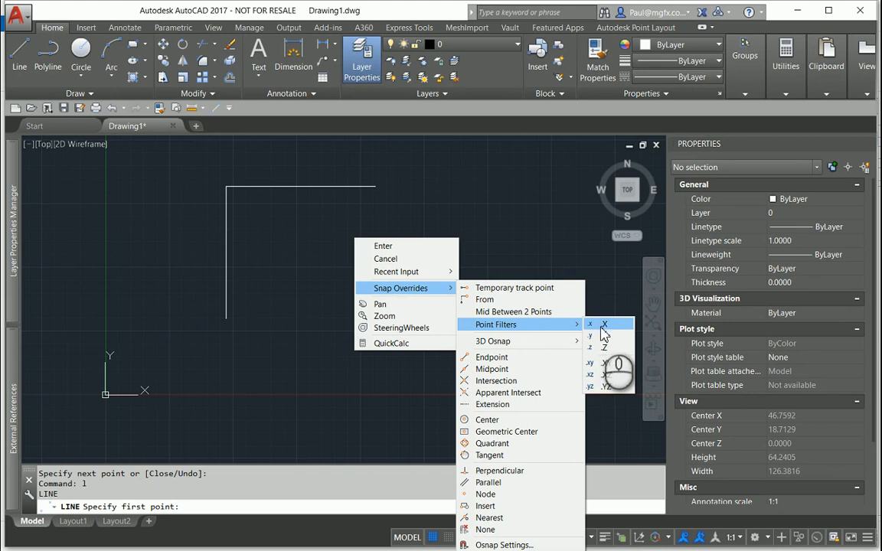
mouse_move(605, 374)
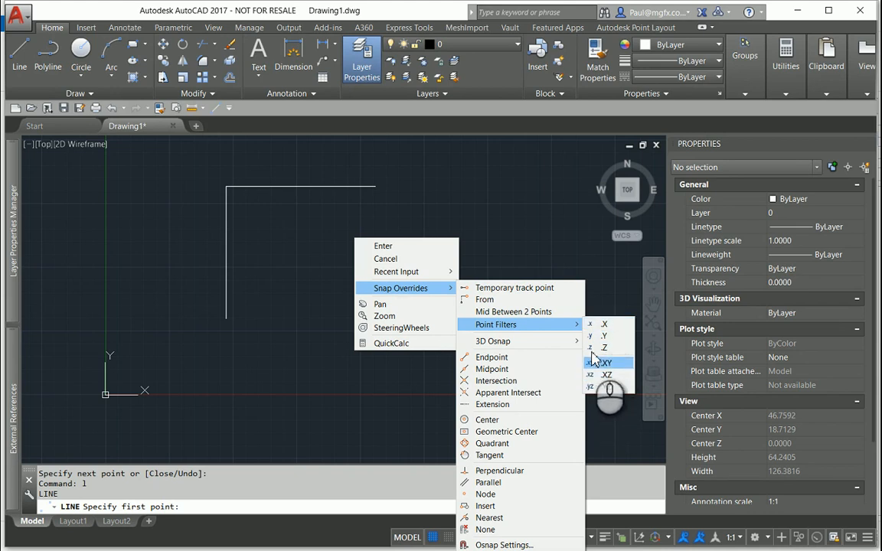
mouse_move(605, 325)
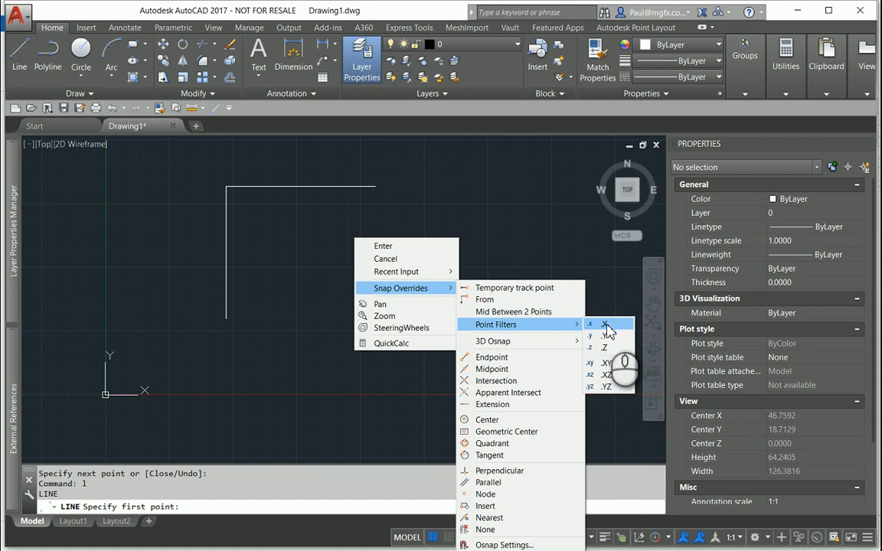
click(605, 325)
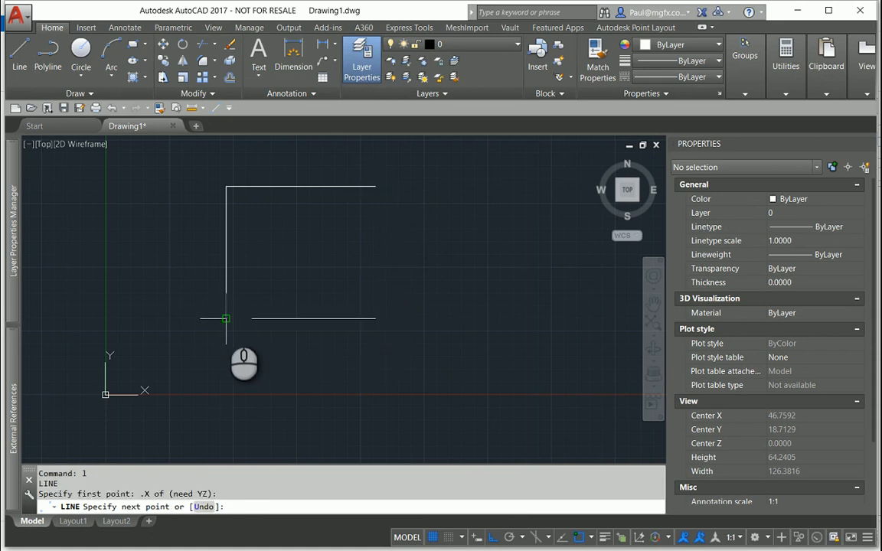
mouse_move(471, 306)
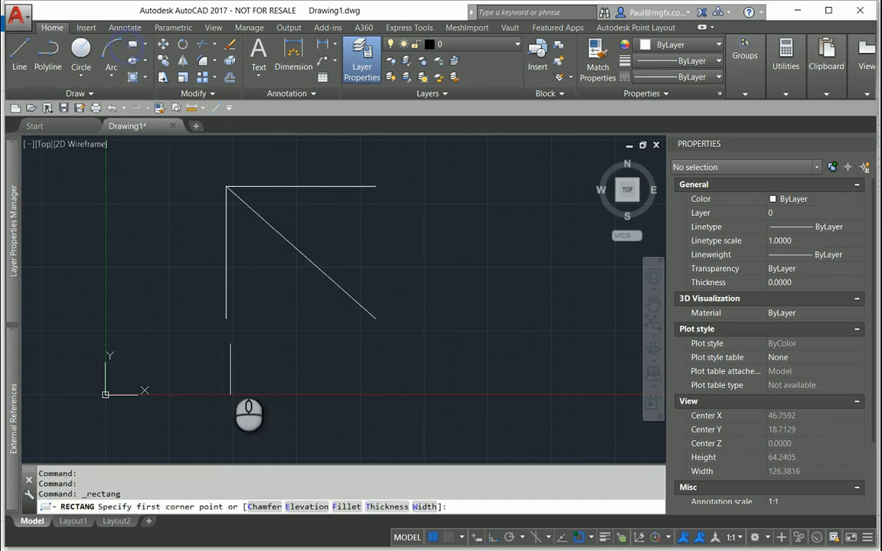
Step: Draw a rectangle and centre a circle midway between its two opposite corners
click(376, 209)
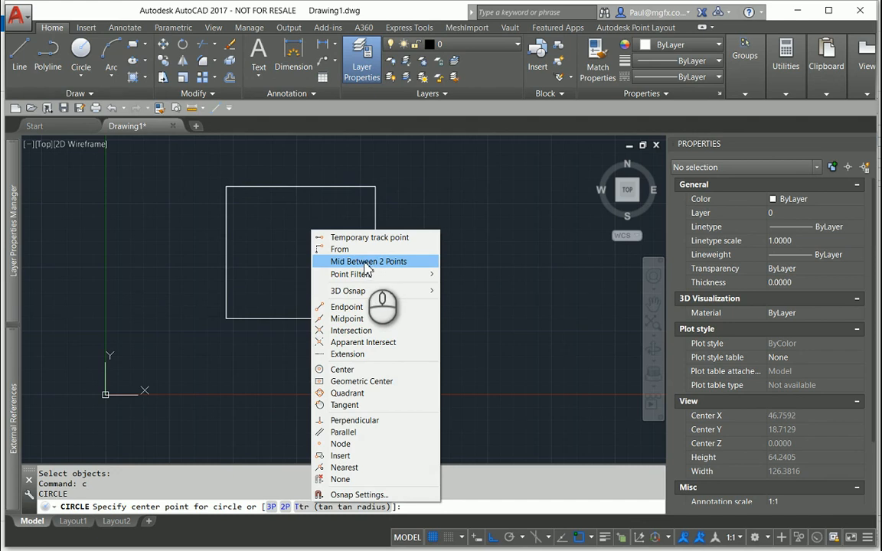
click(367, 260)
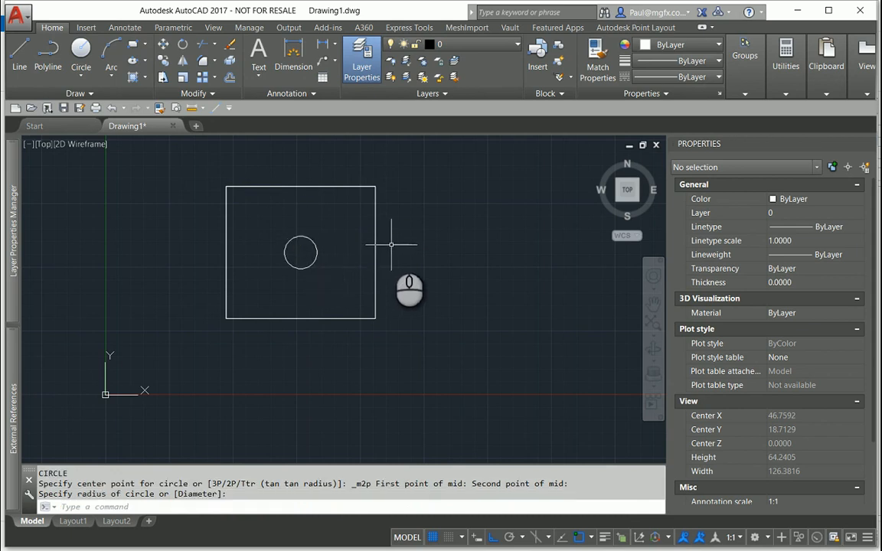
mouse_move(370, 272)
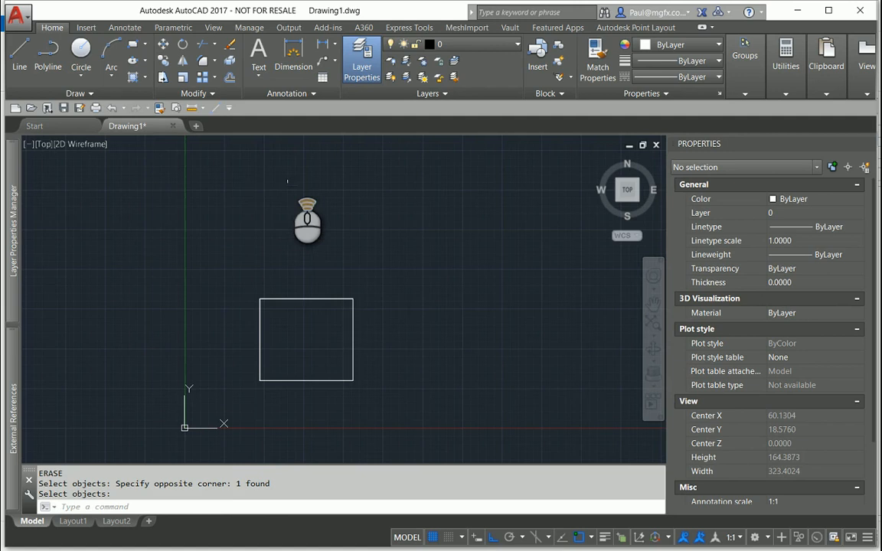
Step: Draw a vertical line at the X position midway between two rectangle corners, extending beyond it
click(340, 253)
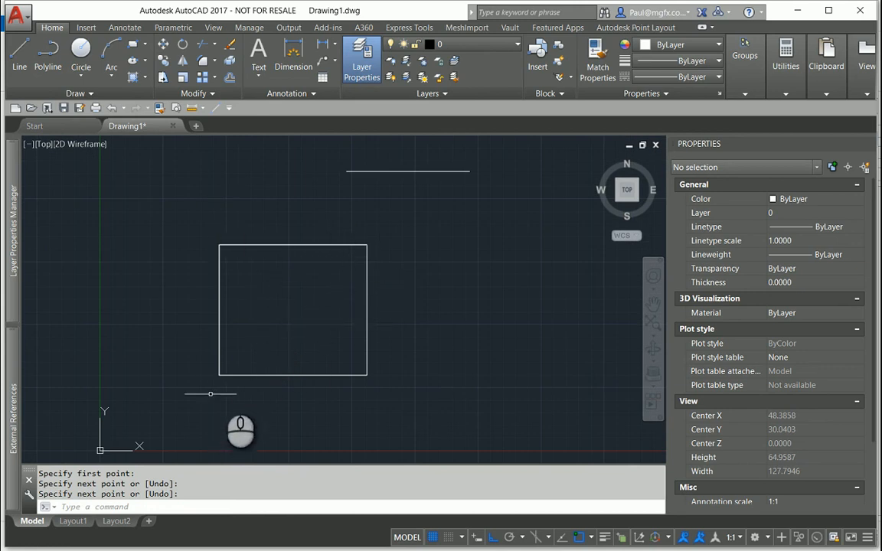
mouse_move(251, 325)
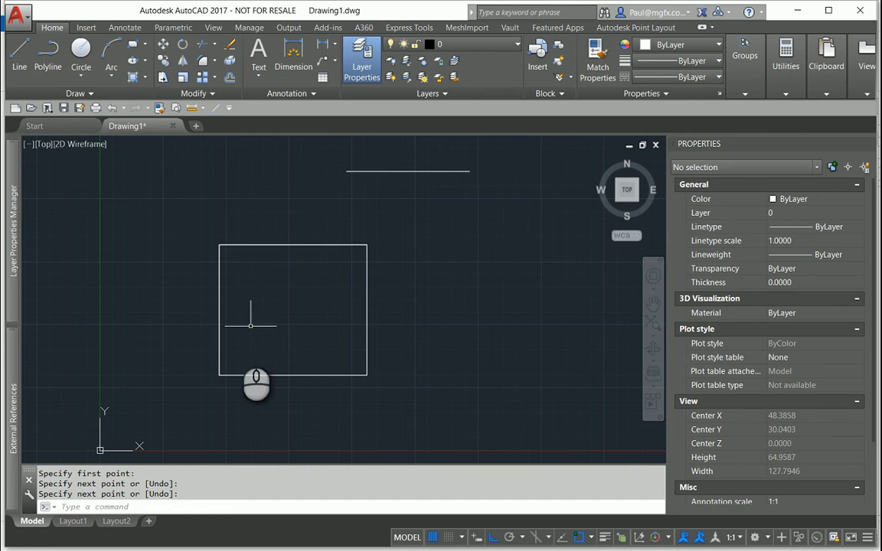
mouse_move(365, 214)
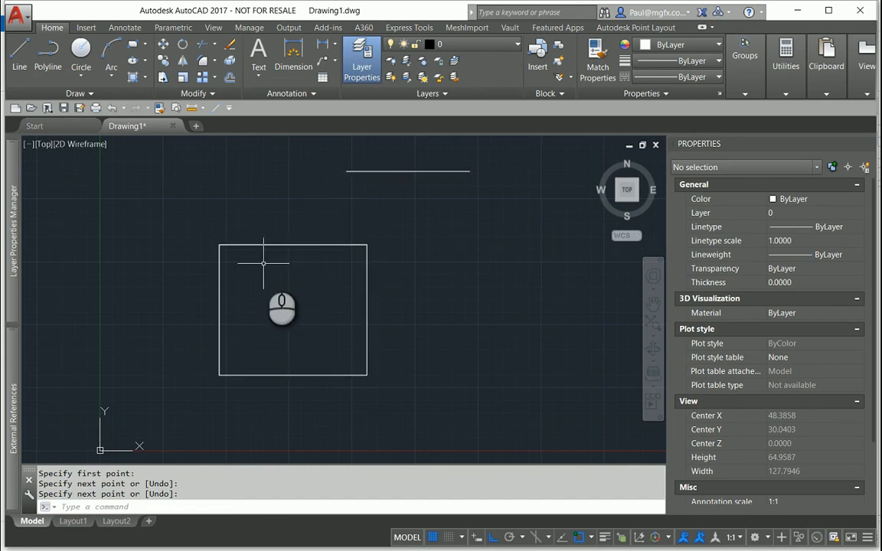
mouse_move(334, 345)
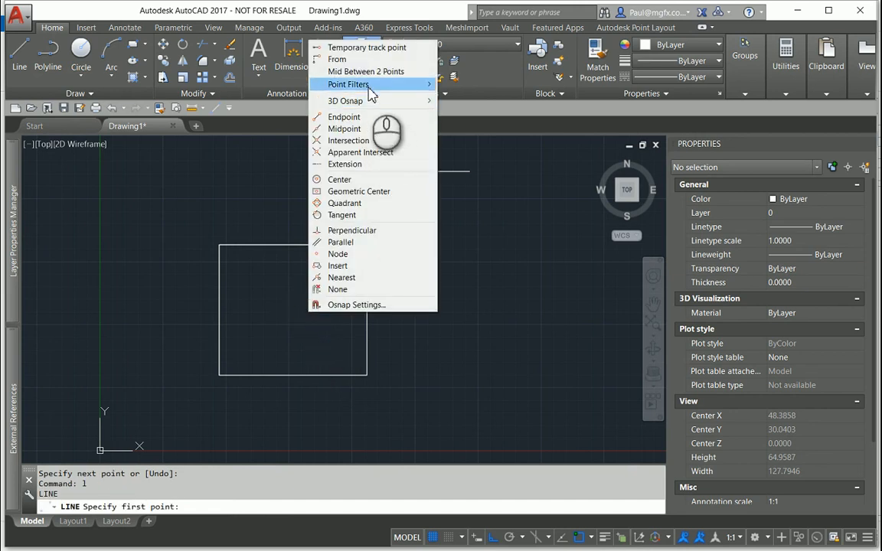
click(349, 84)
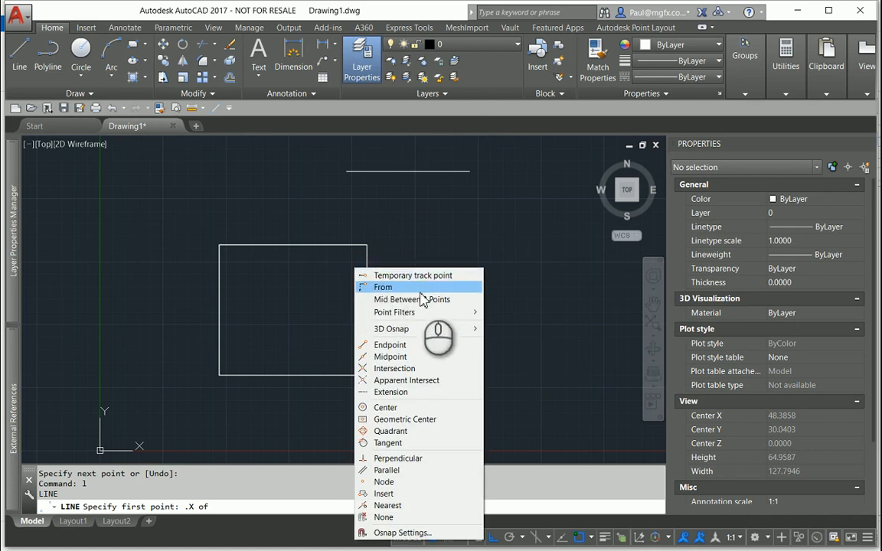
click(411, 298)
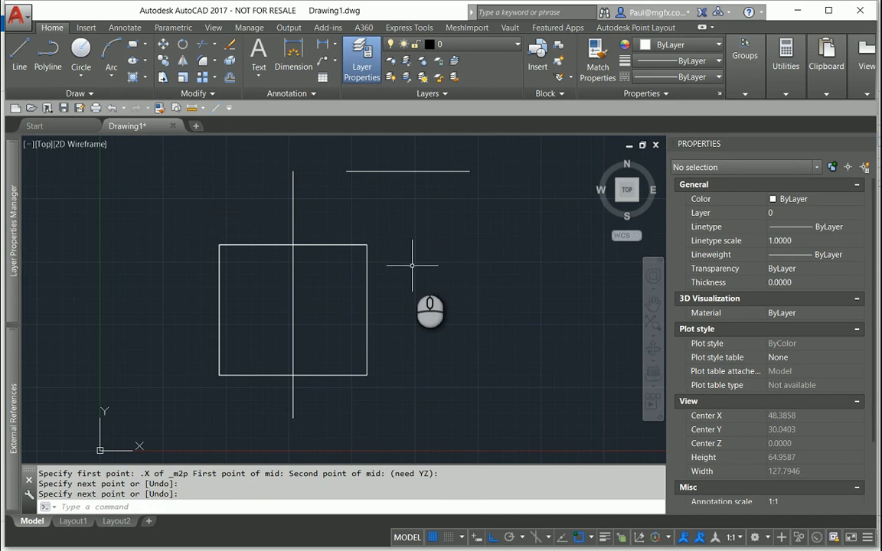
mouse_move(377, 232)
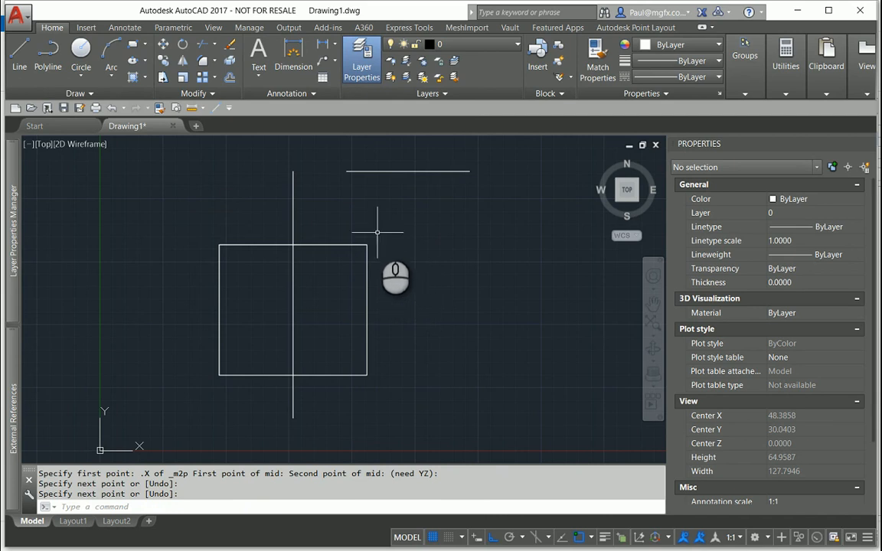
mouse_move(395, 264)
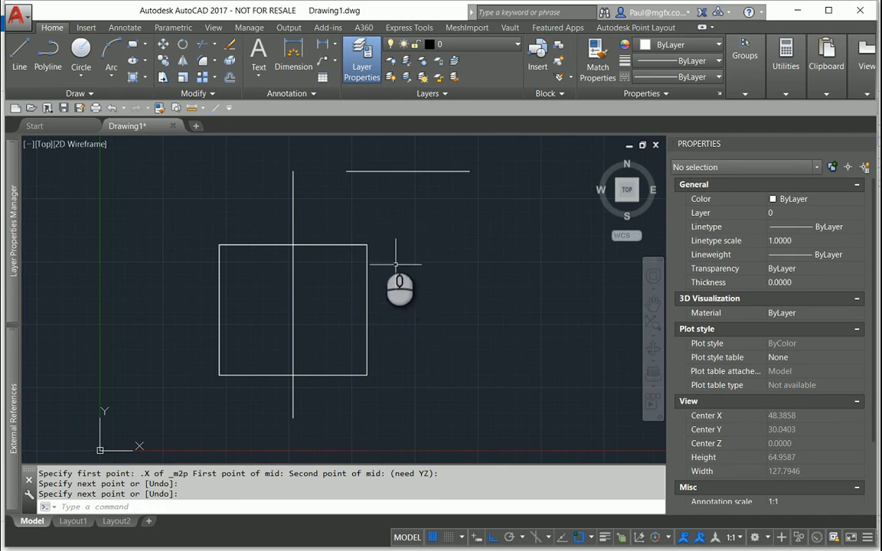
mouse_move(221, 153)
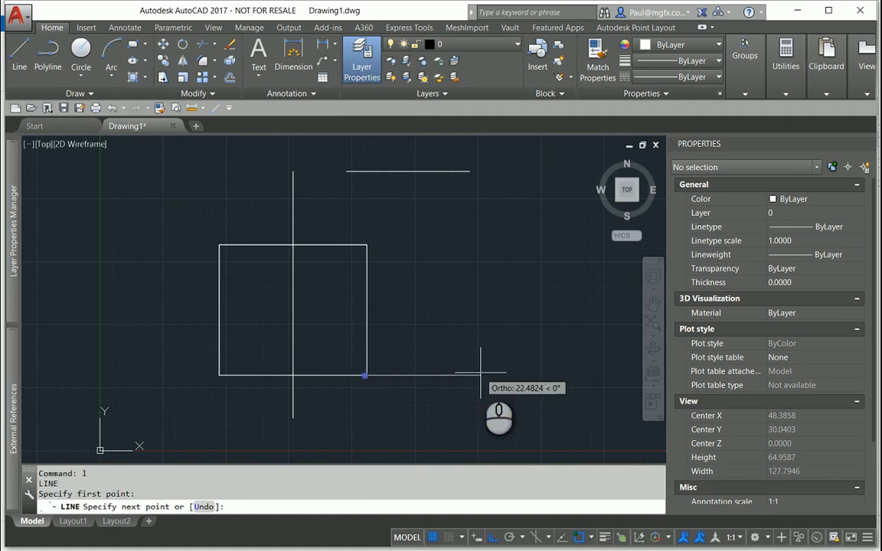
text(25)
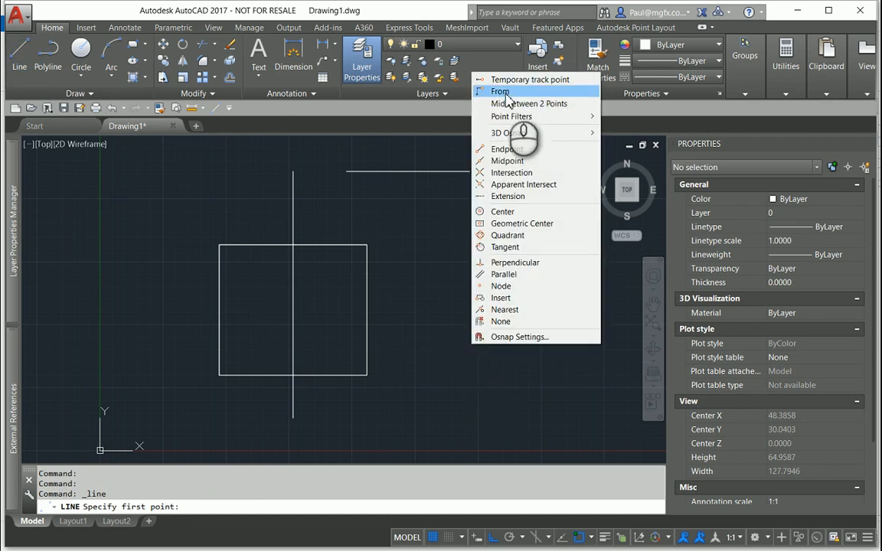
click(499, 92)
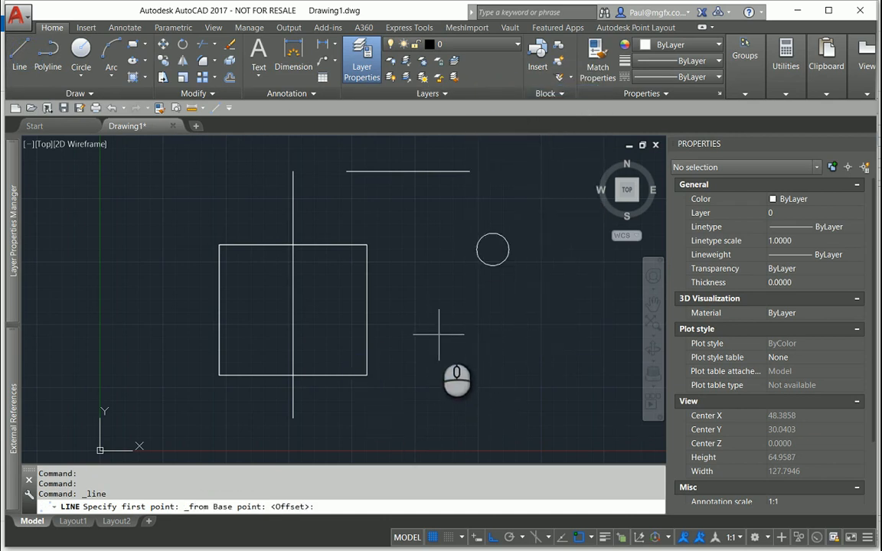
text(@)
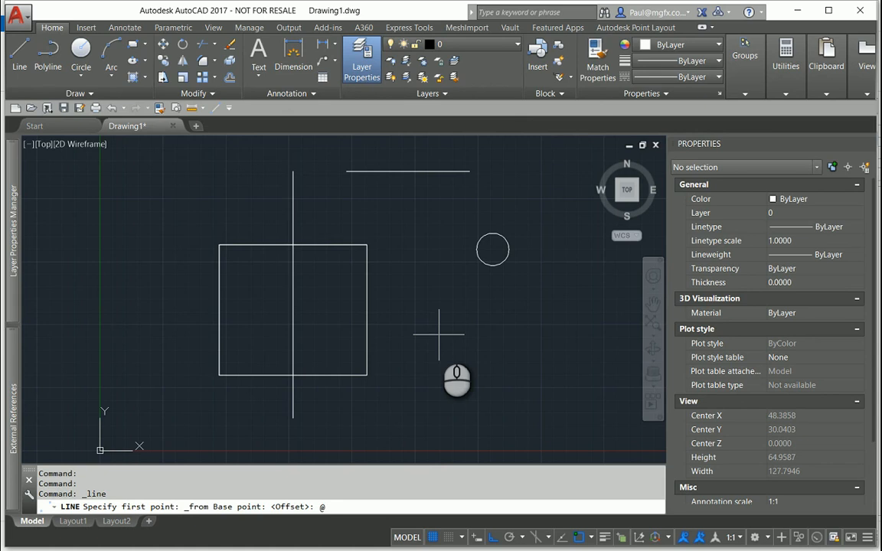
text(25,)
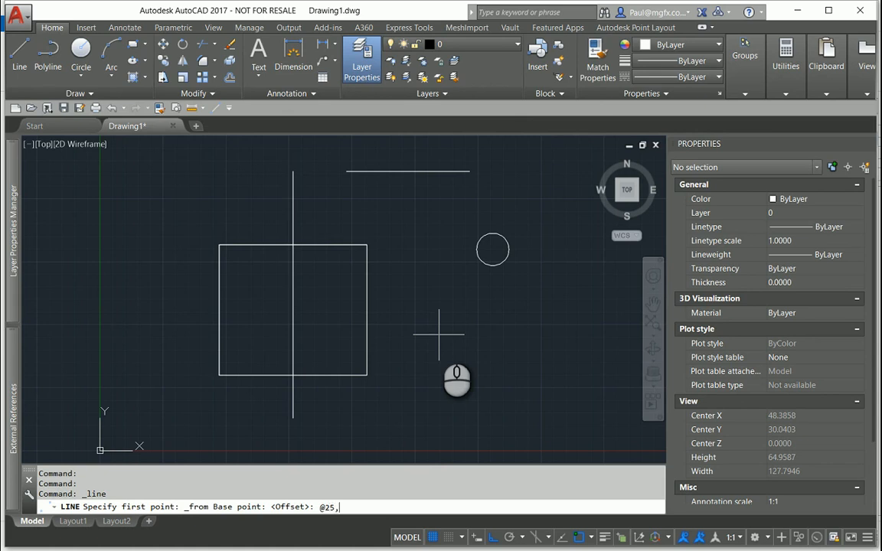
text(25)
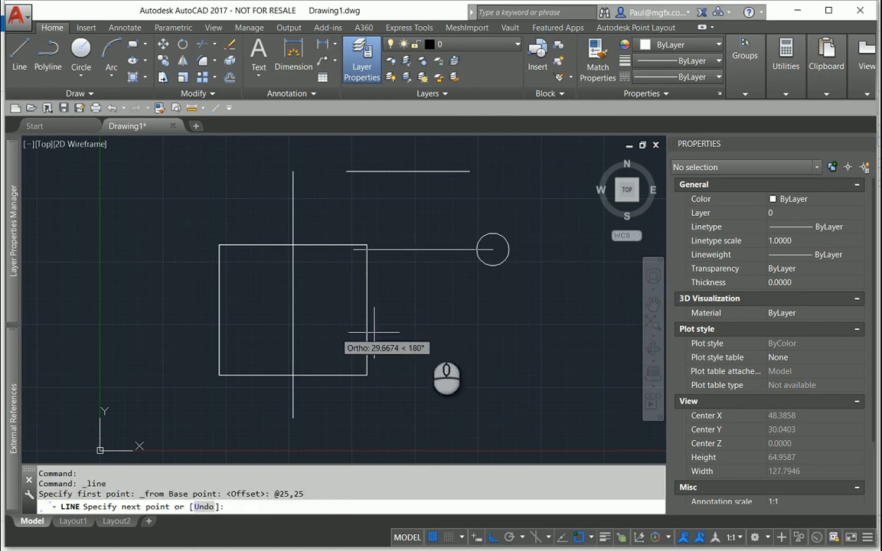
mouse_move(493, 380)
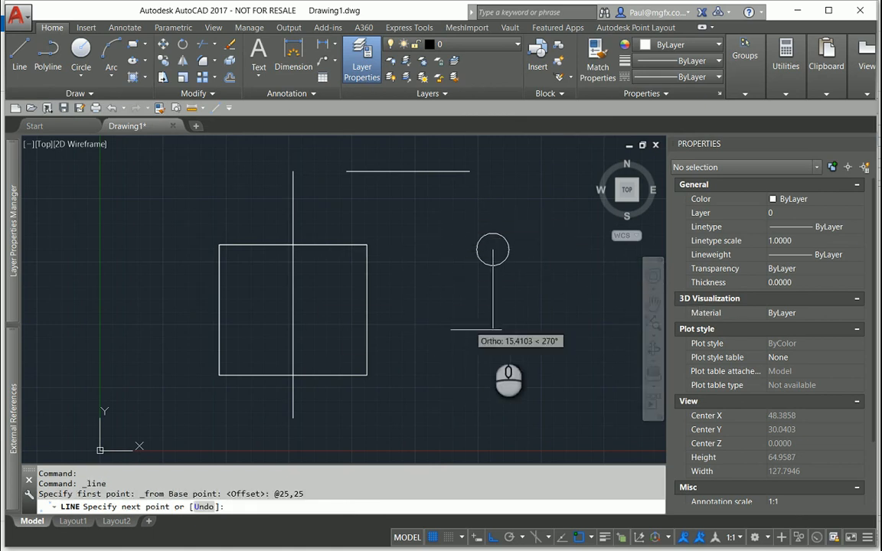